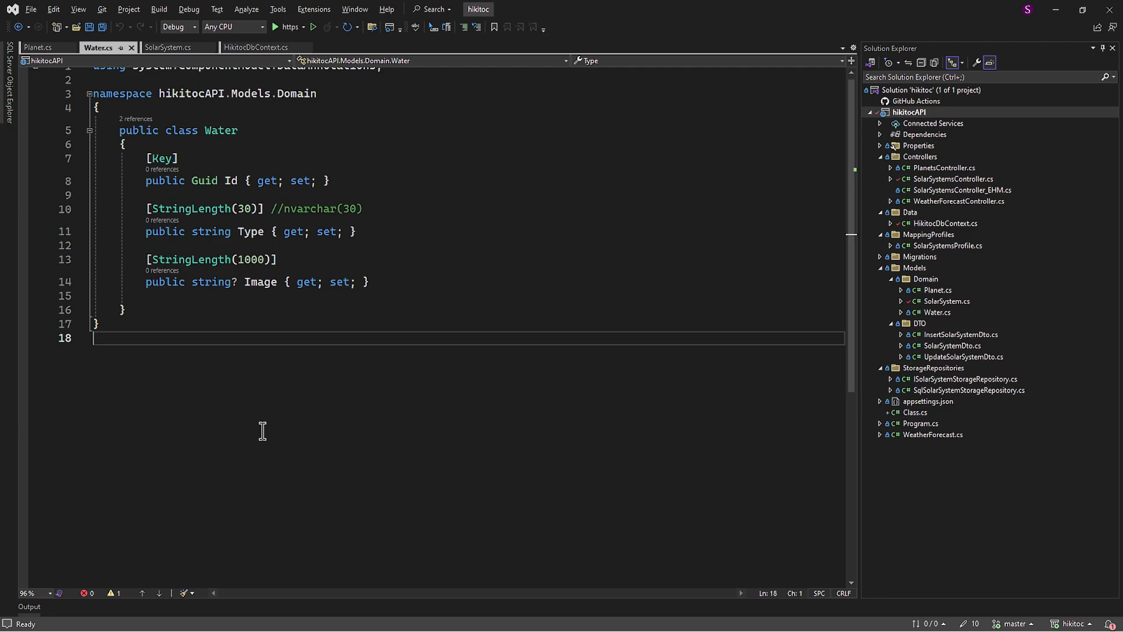
mouse_move(199, 304)
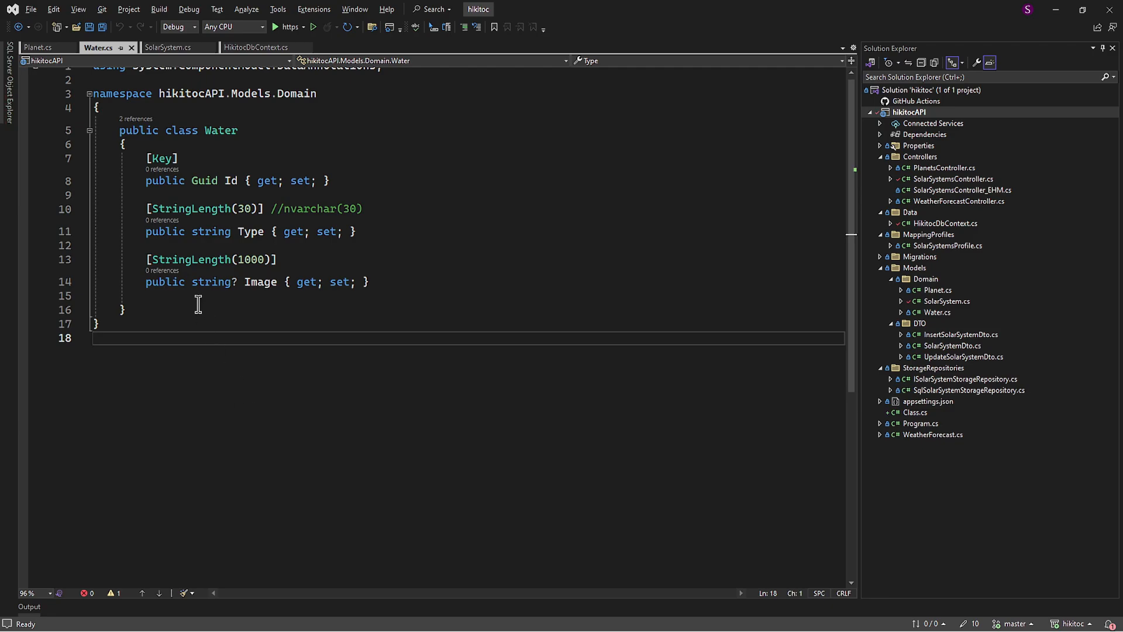
Review the Planet.WaterId and Water.Id properties across the Planet and Water classes.
left_click(429, 296)
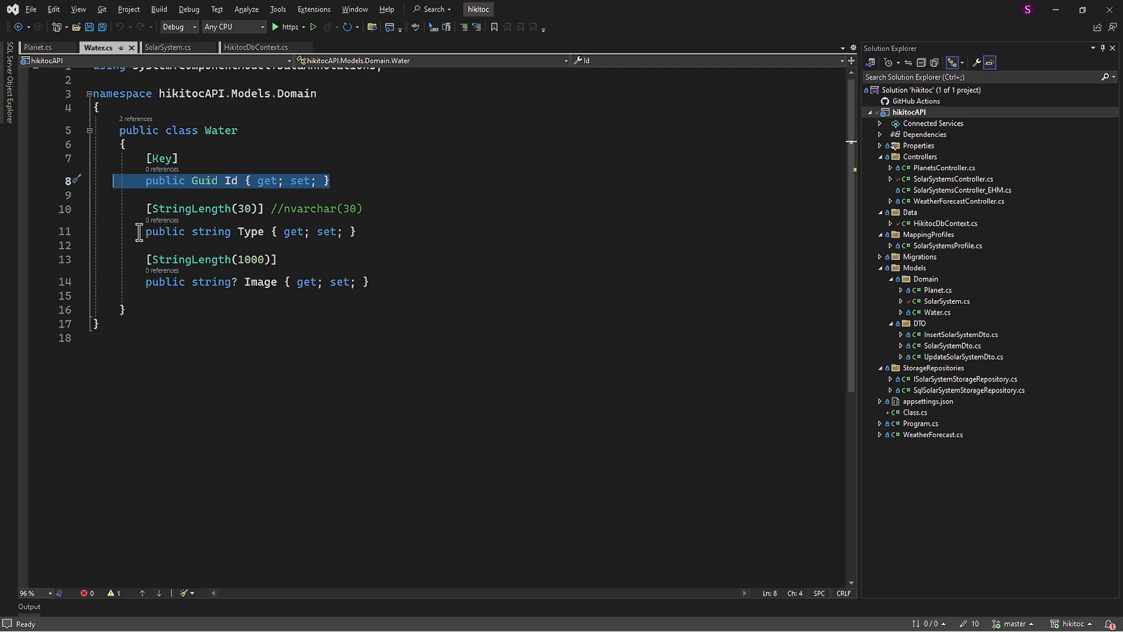
left_click(34, 47)
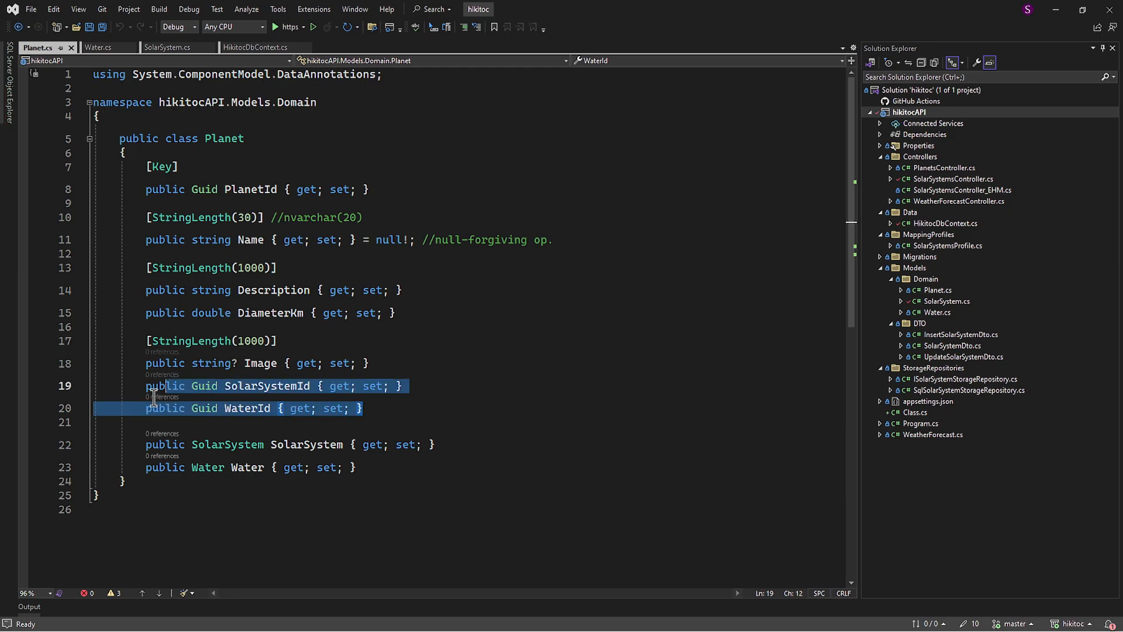
left_click(143, 407)
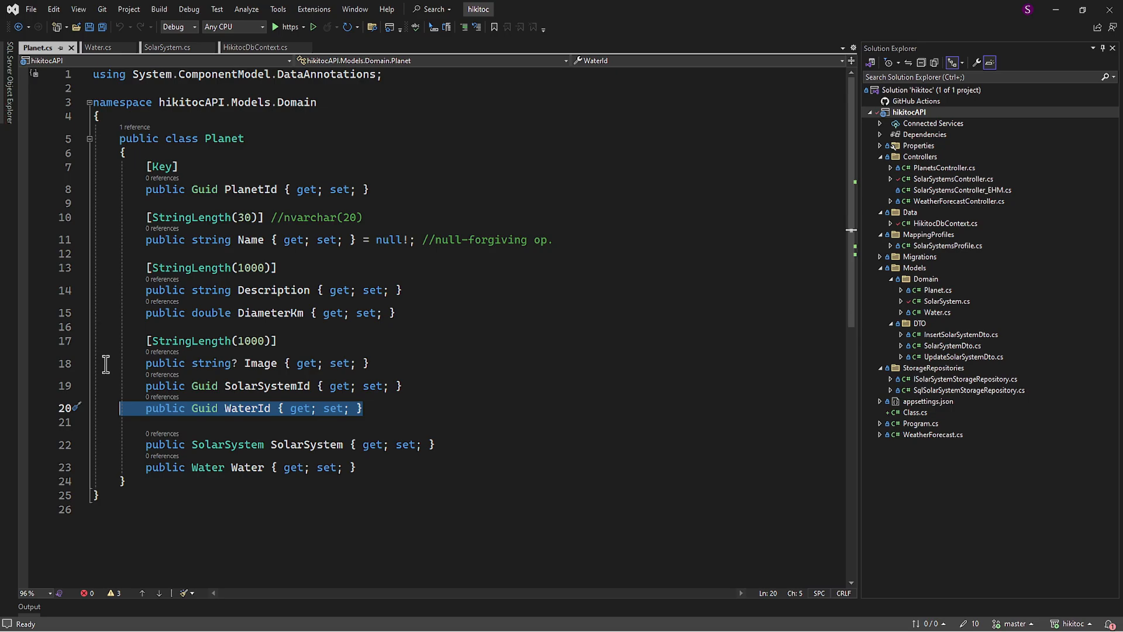
mouse_move(107, 371)
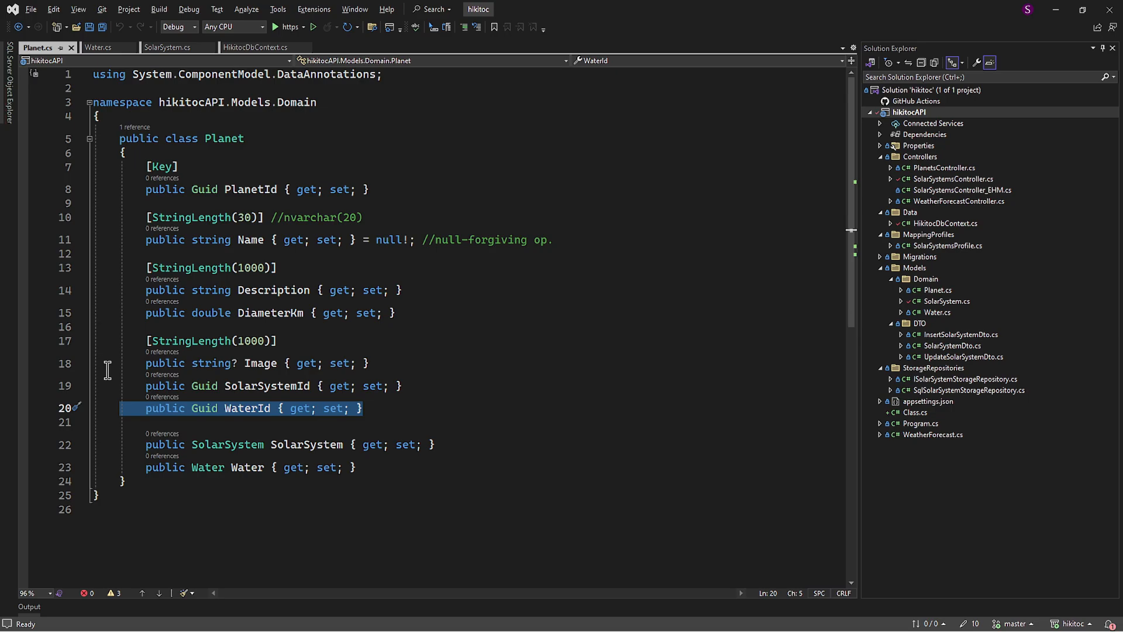
mouse_move(98, 47)
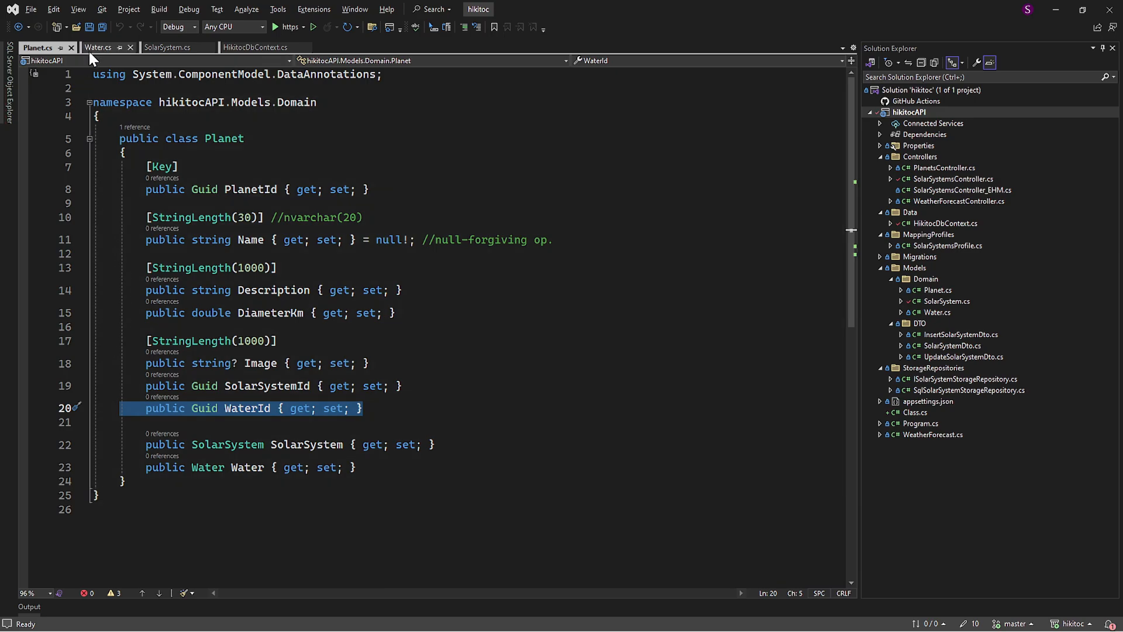
left_click(98, 46)
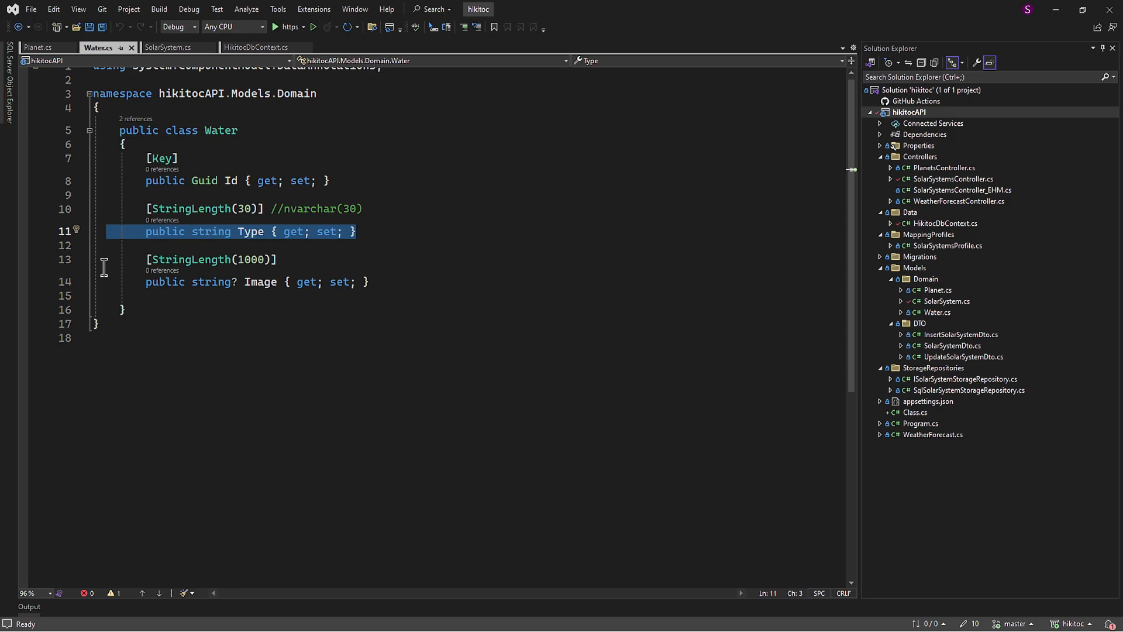
mouse_move(152, 282)
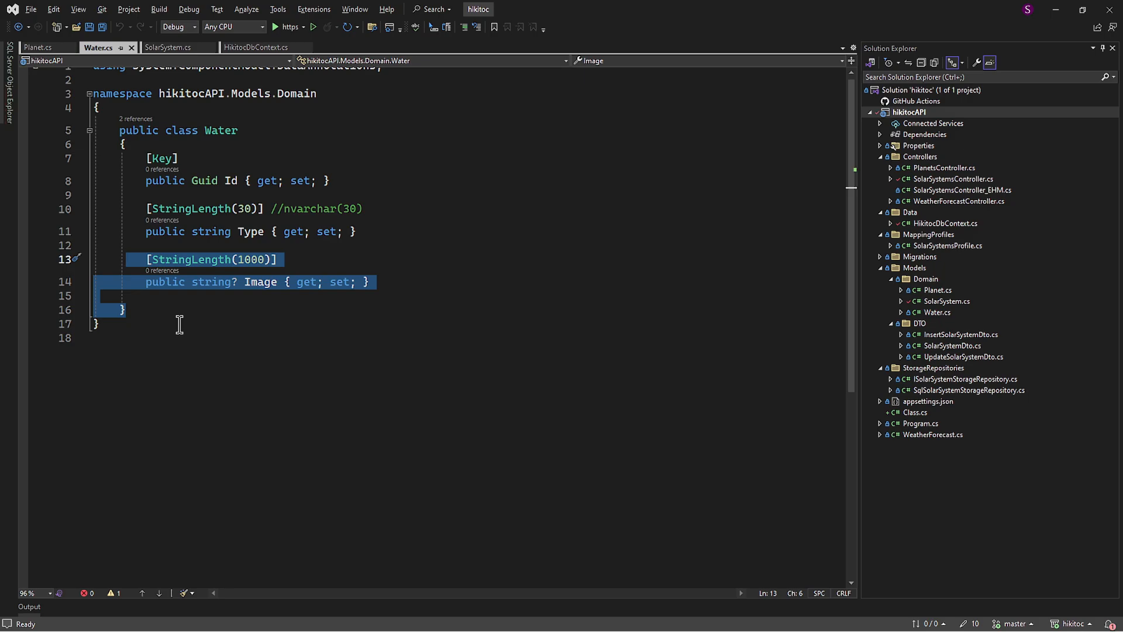
mouse_move(68, 86)
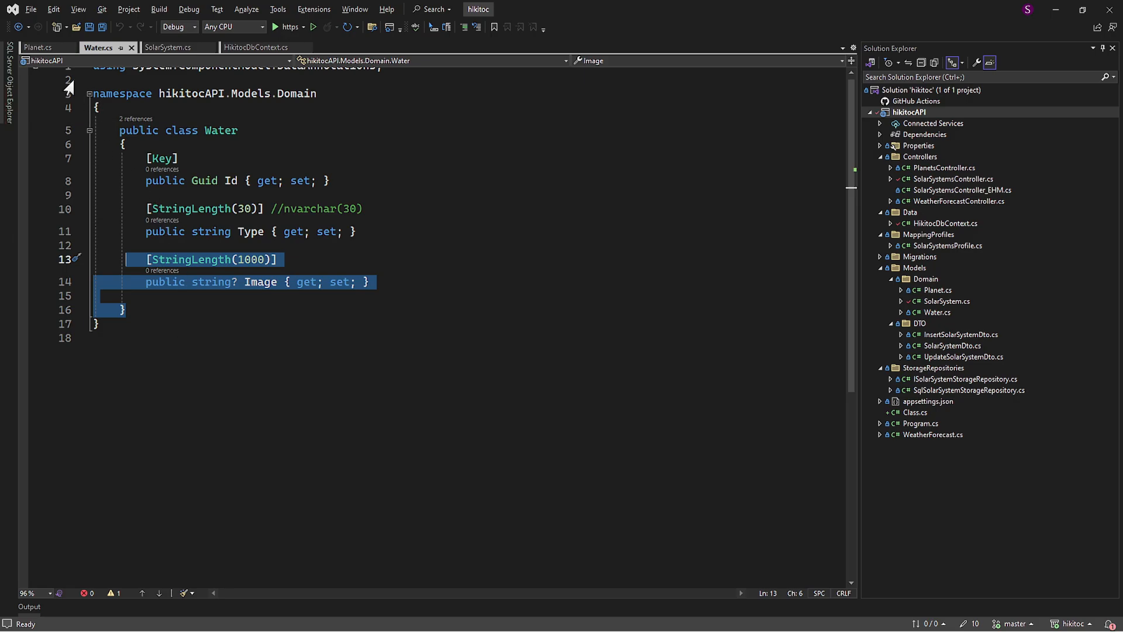
mouse_move(39, 47)
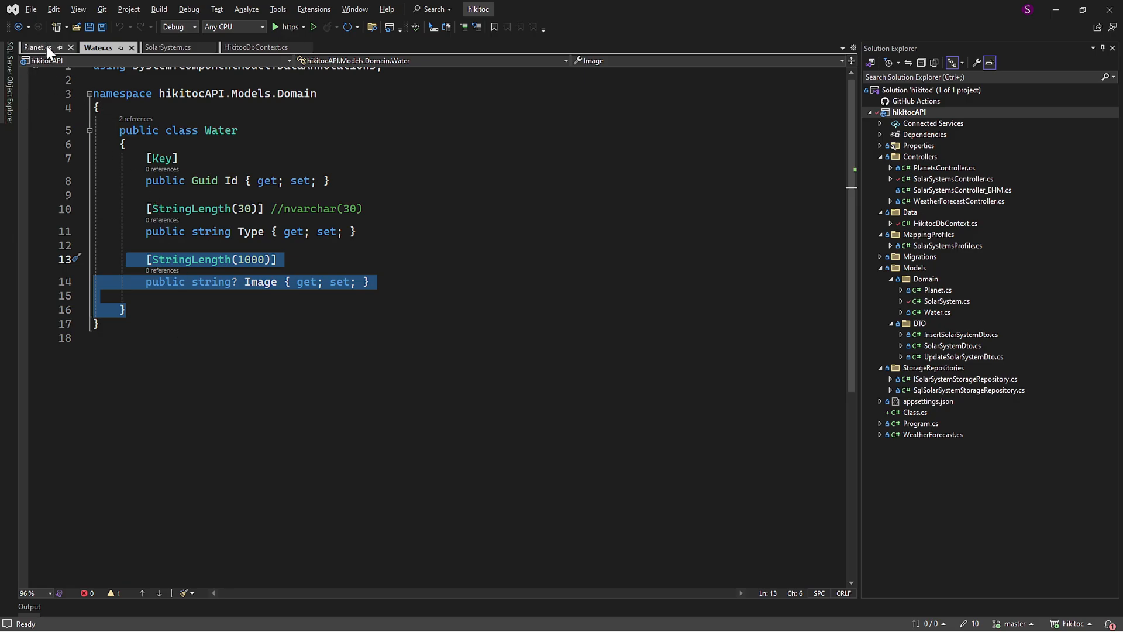
left_click(36, 47)
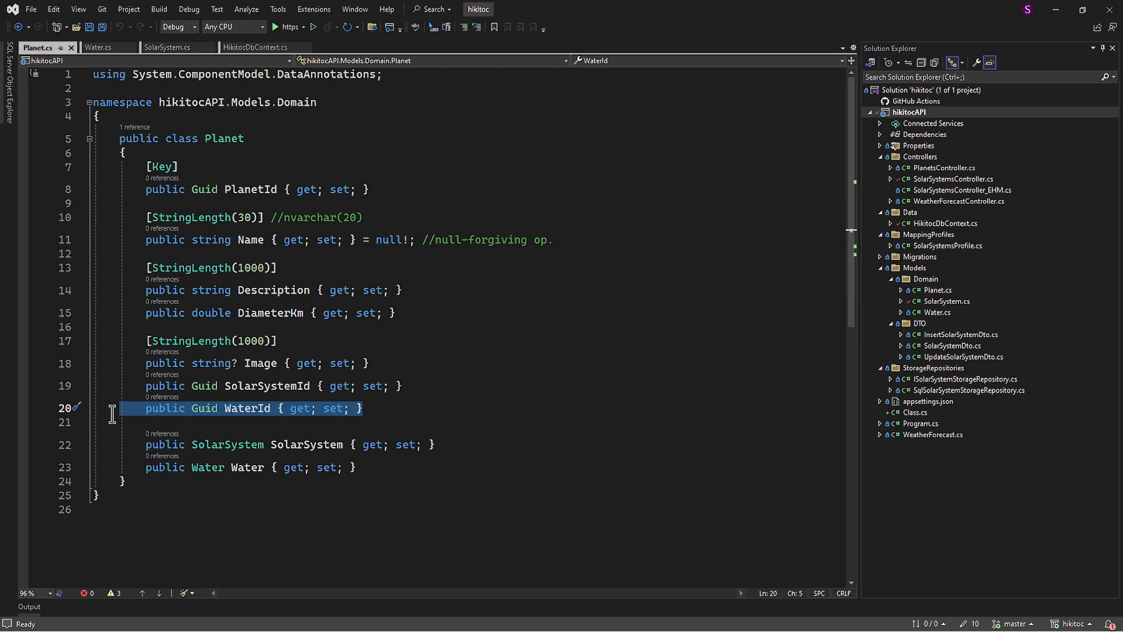
left_click(98, 47)
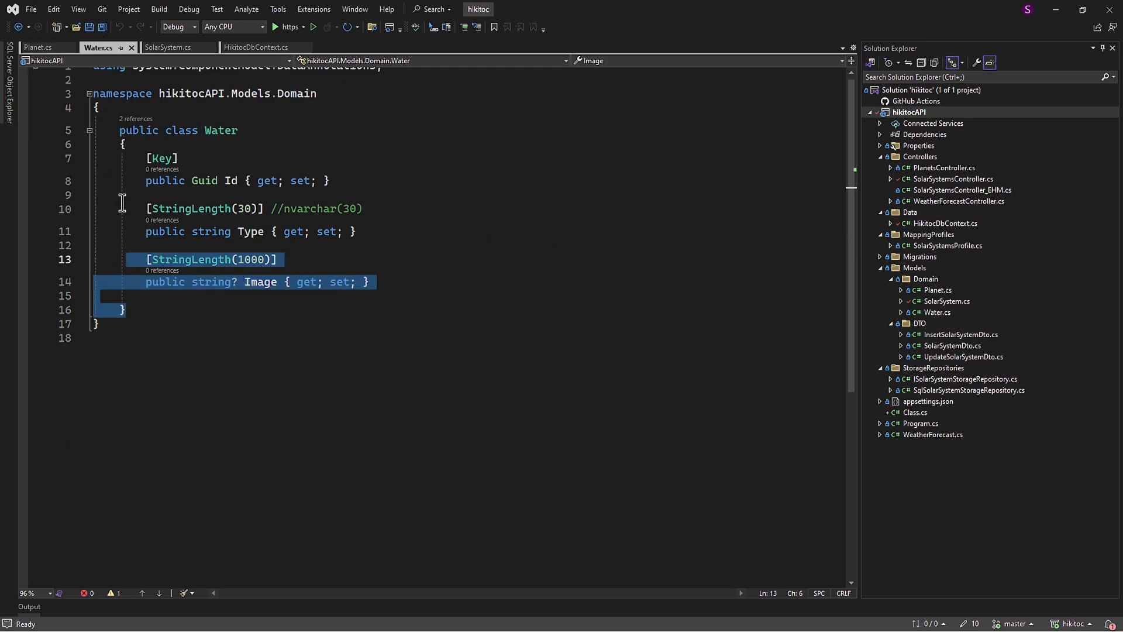
left_click(215, 180)
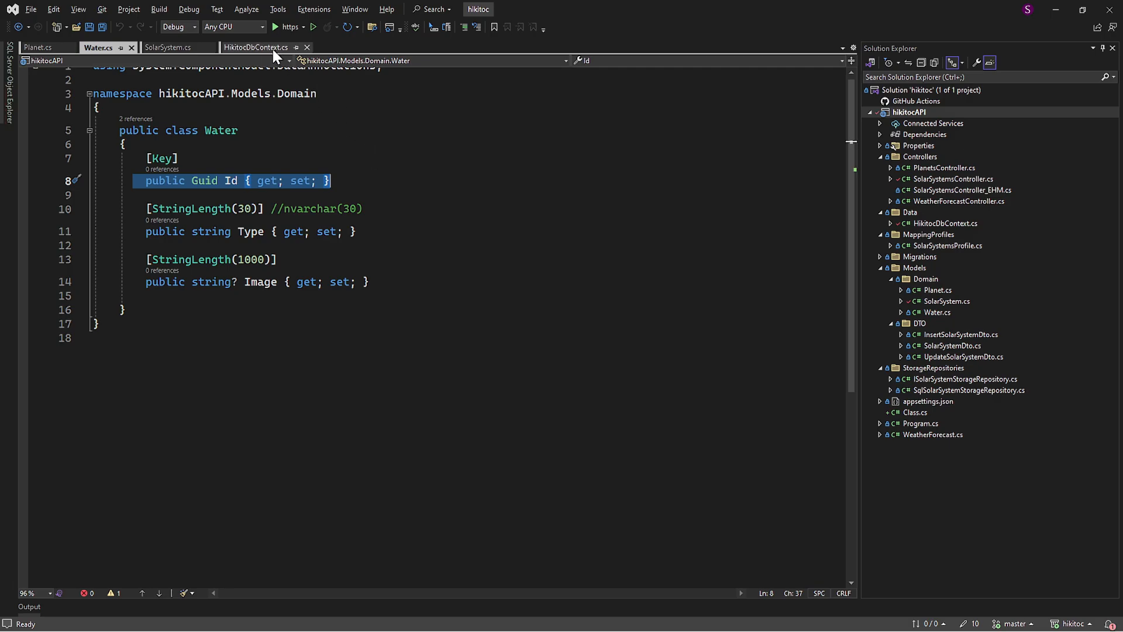
Uncomment the OnModelCreating override in HikitocDbContext and remove the three ToTable renaming lines.
left_click(256, 47)
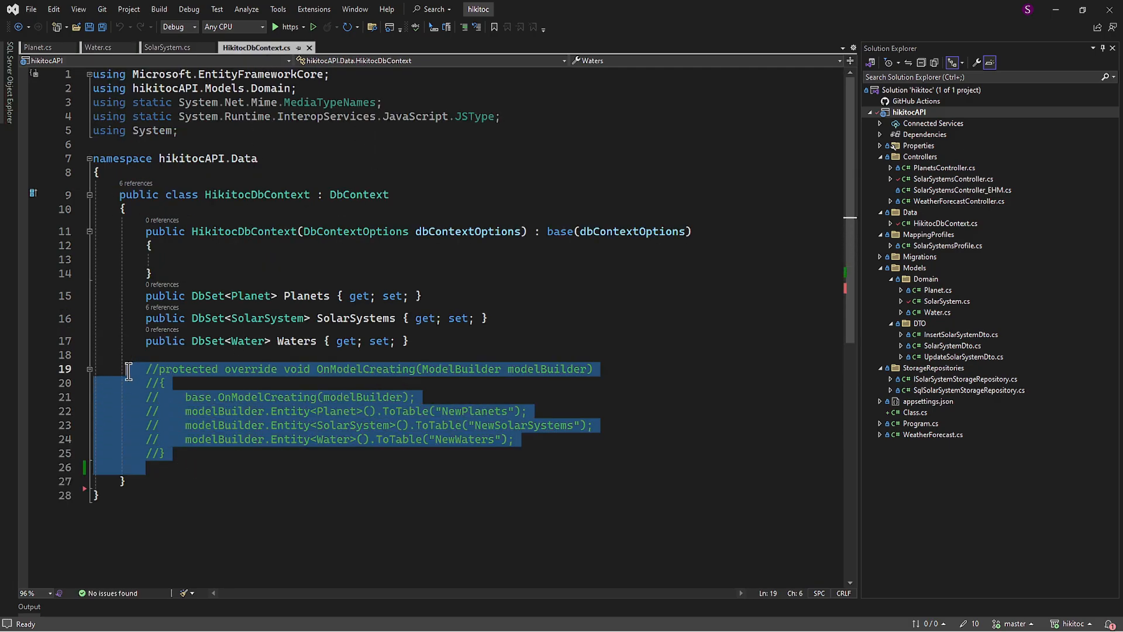
mouse_move(208, 470)
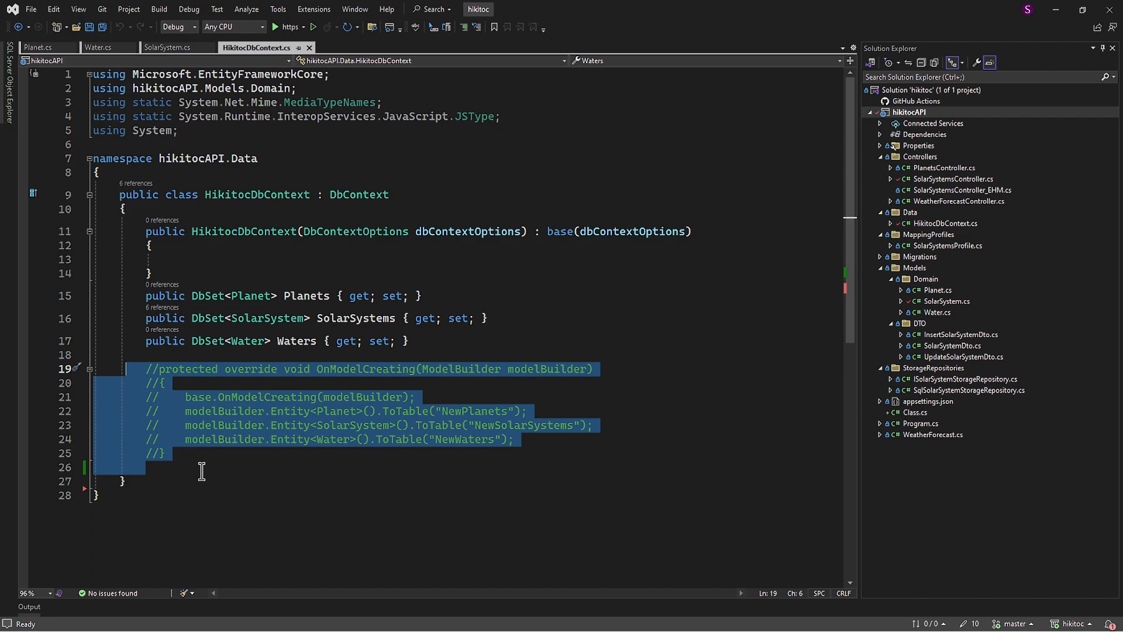
left_click(140, 355)
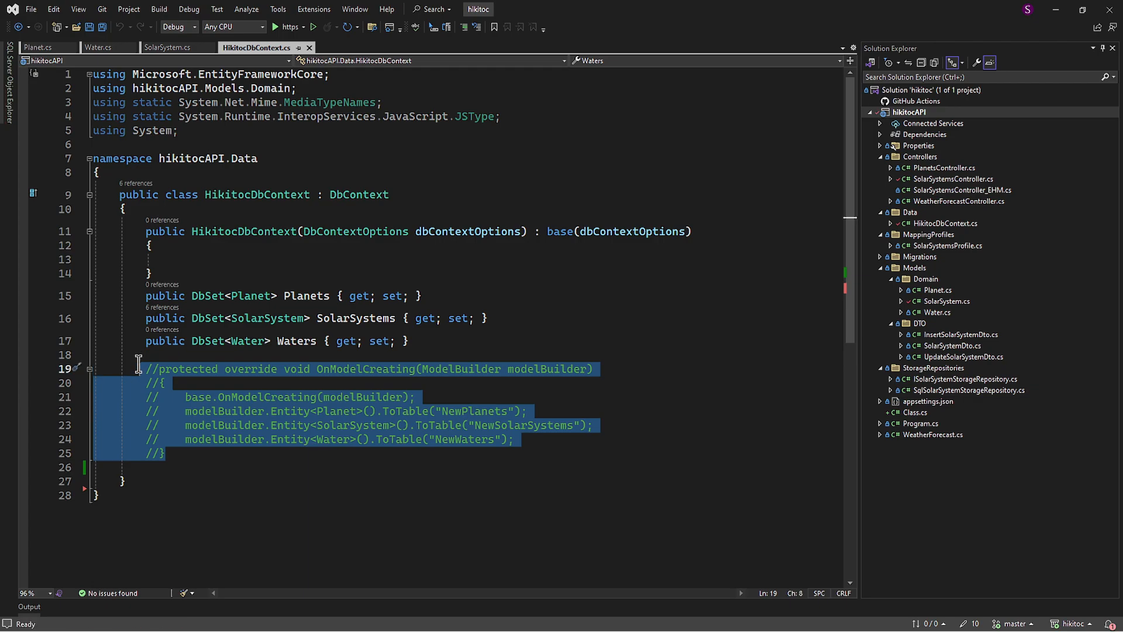
key("ctrl+k ctrl+u")
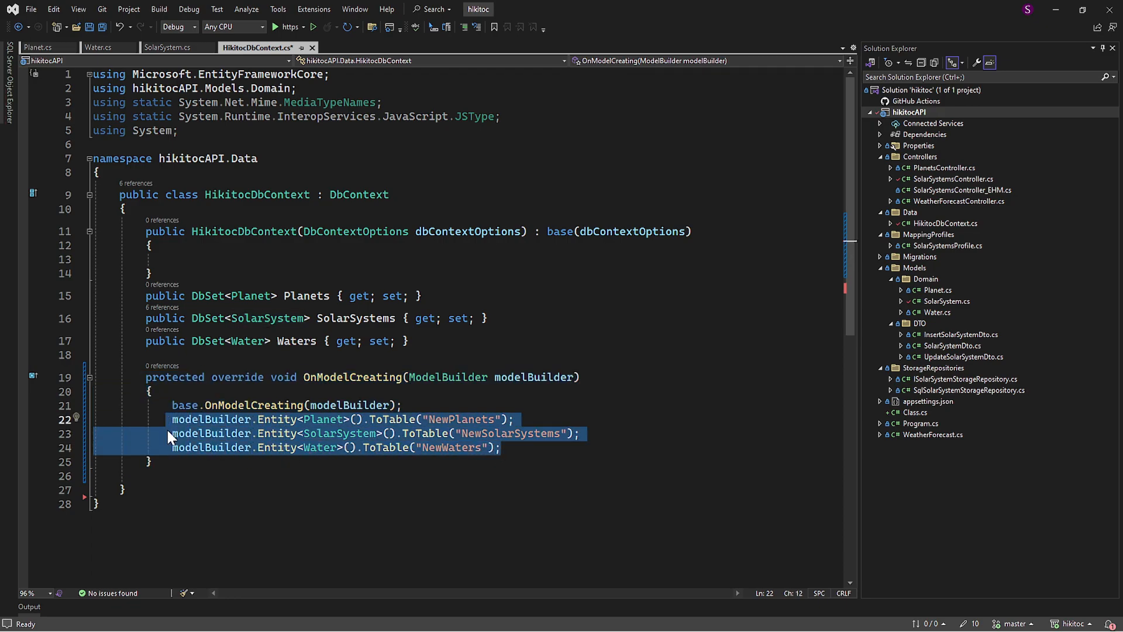
key("Delete")
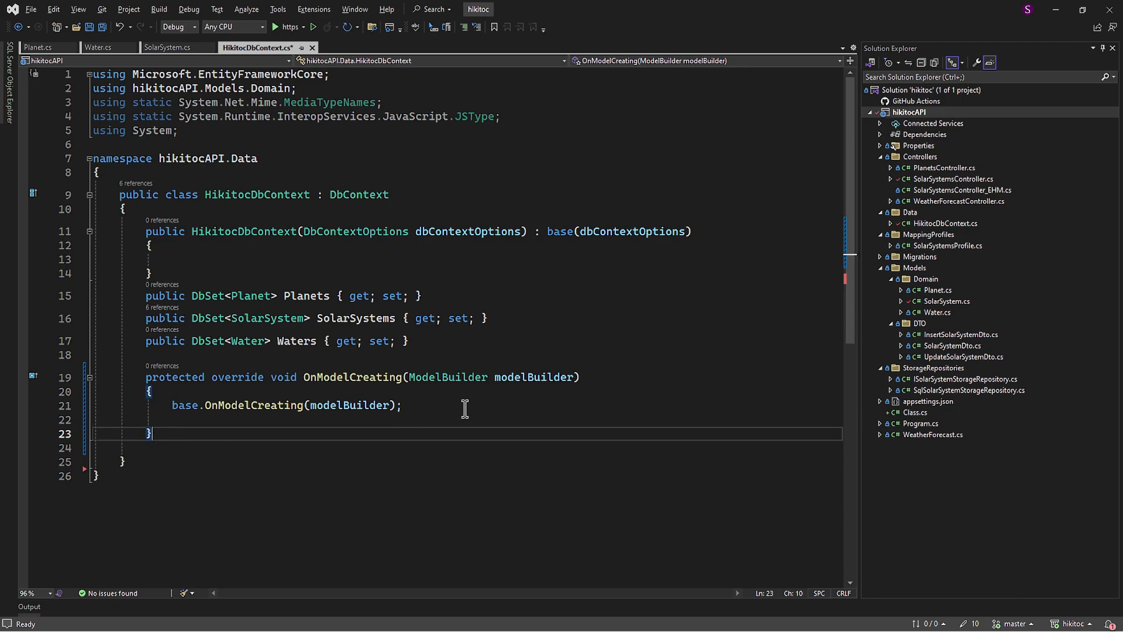
left_click(900, 312)
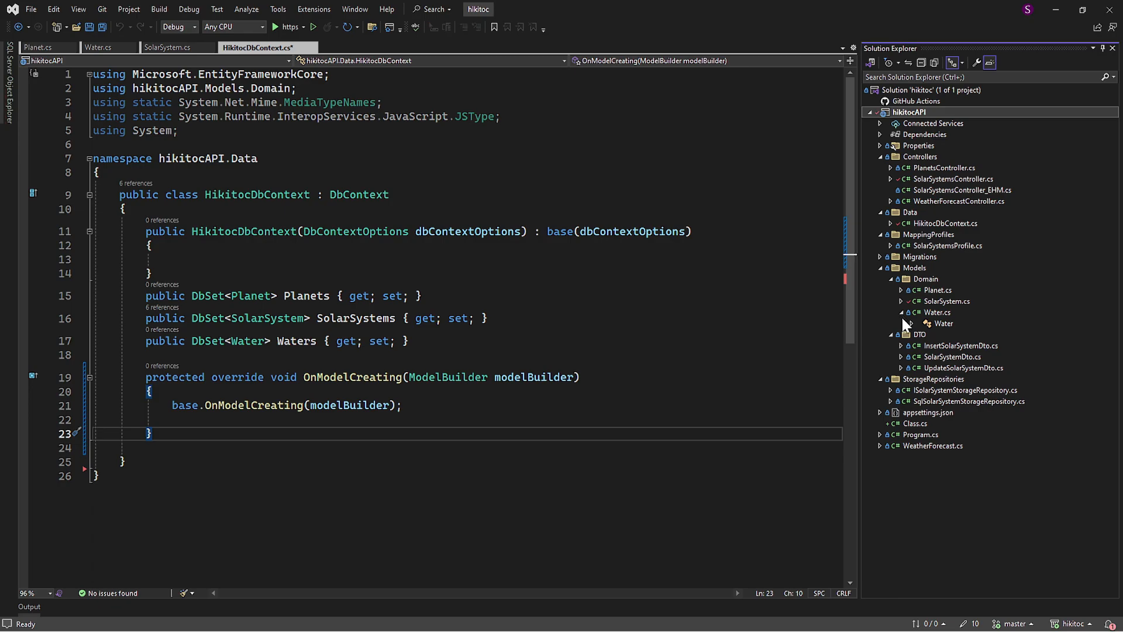
left_click(900, 312)
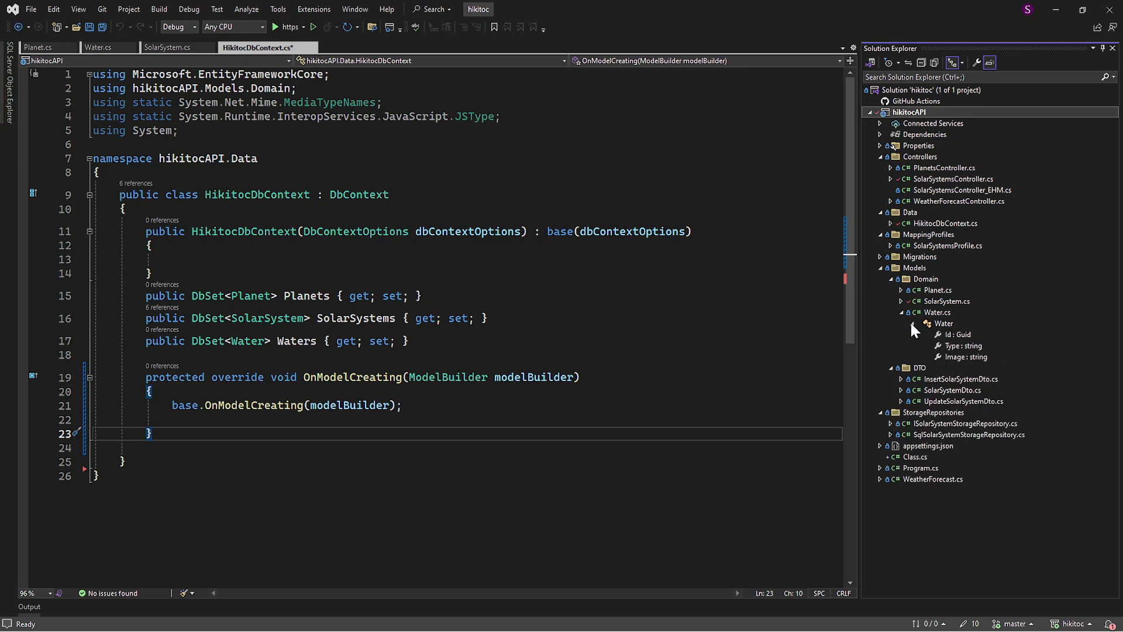
mouse_move(956, 346)
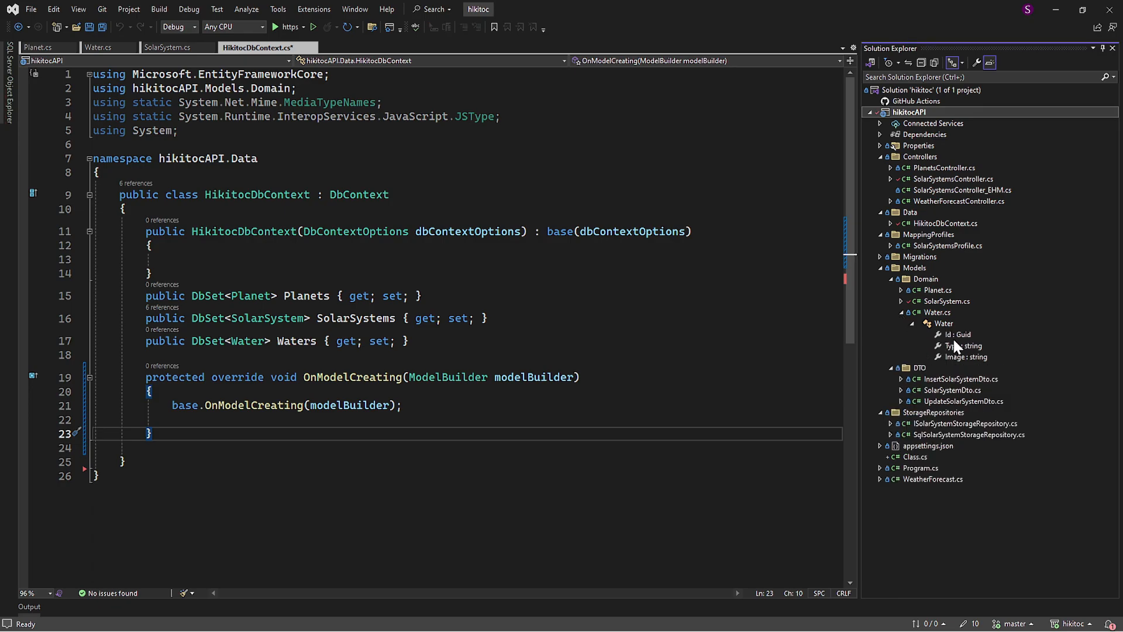
mouse_move(962, 363)
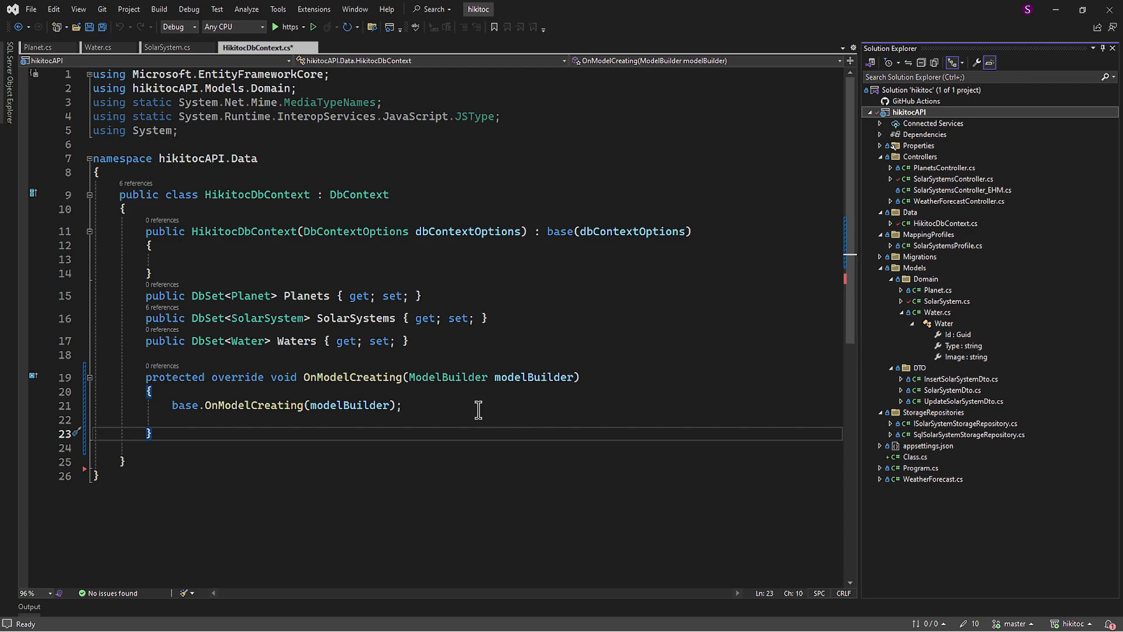
Declare var waters = new List<Water>() inside OnModelCreating.
key("Return")
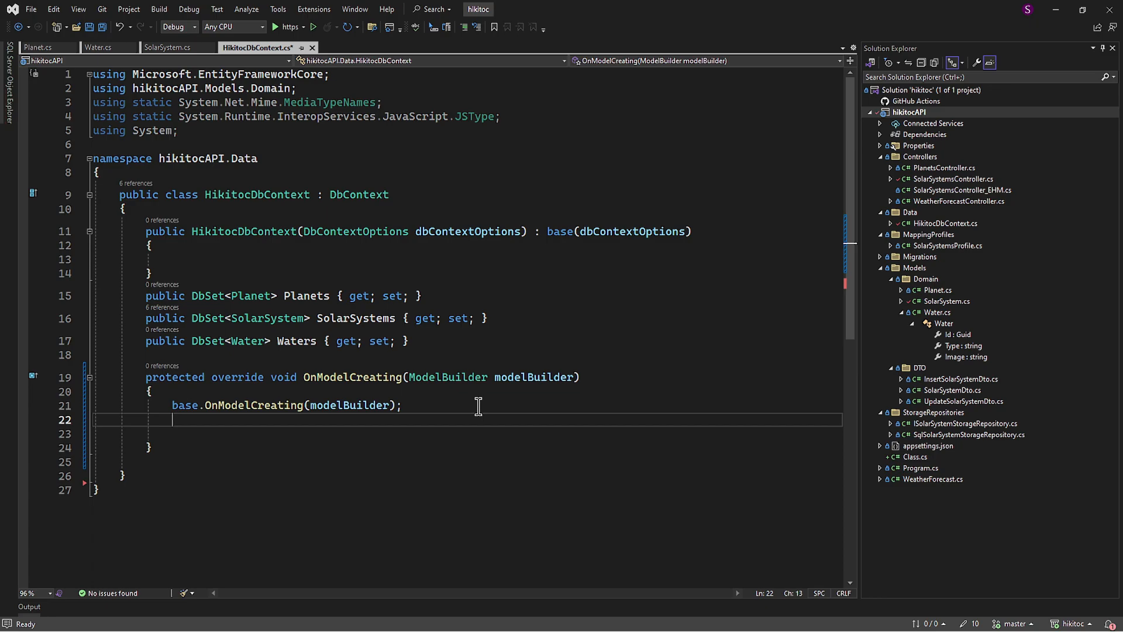
type("var waters")
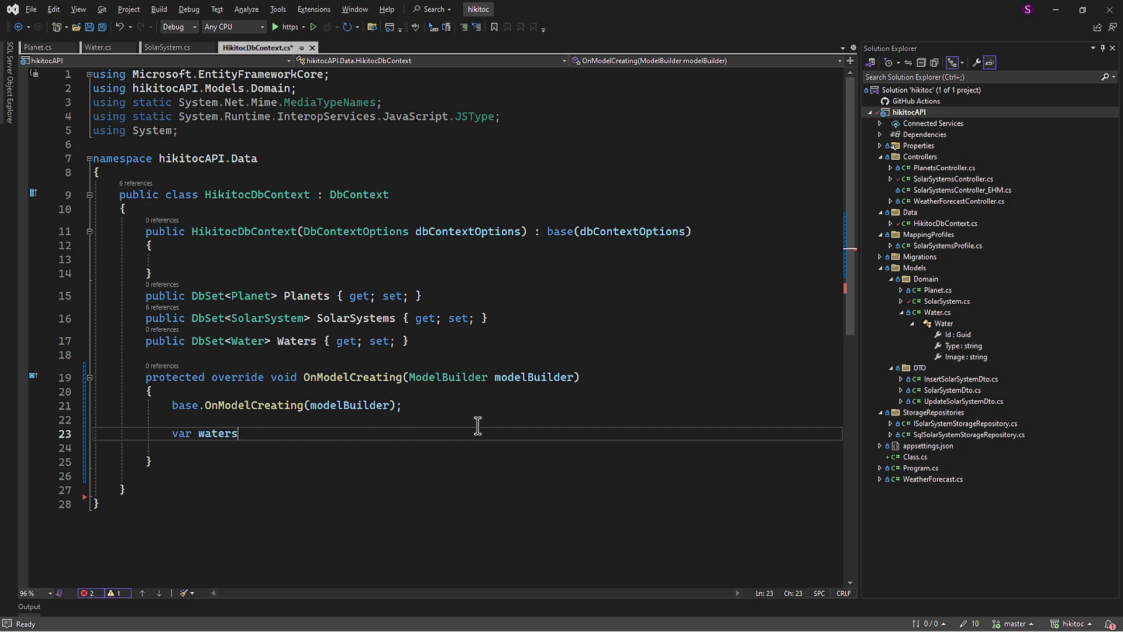
type("= new List")
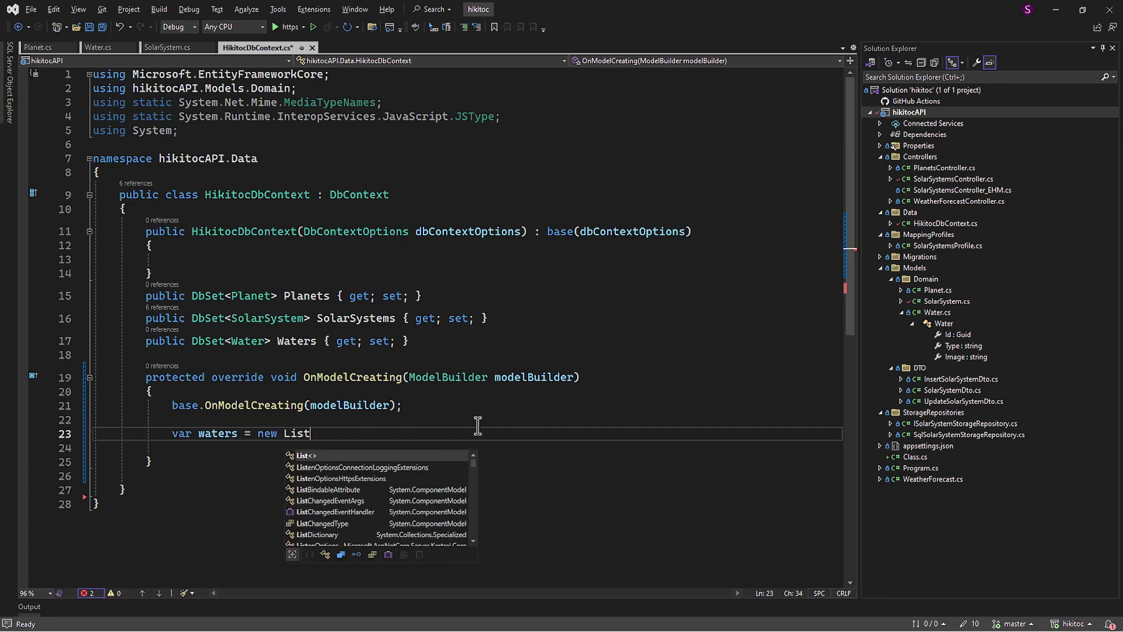
type("<Water>")
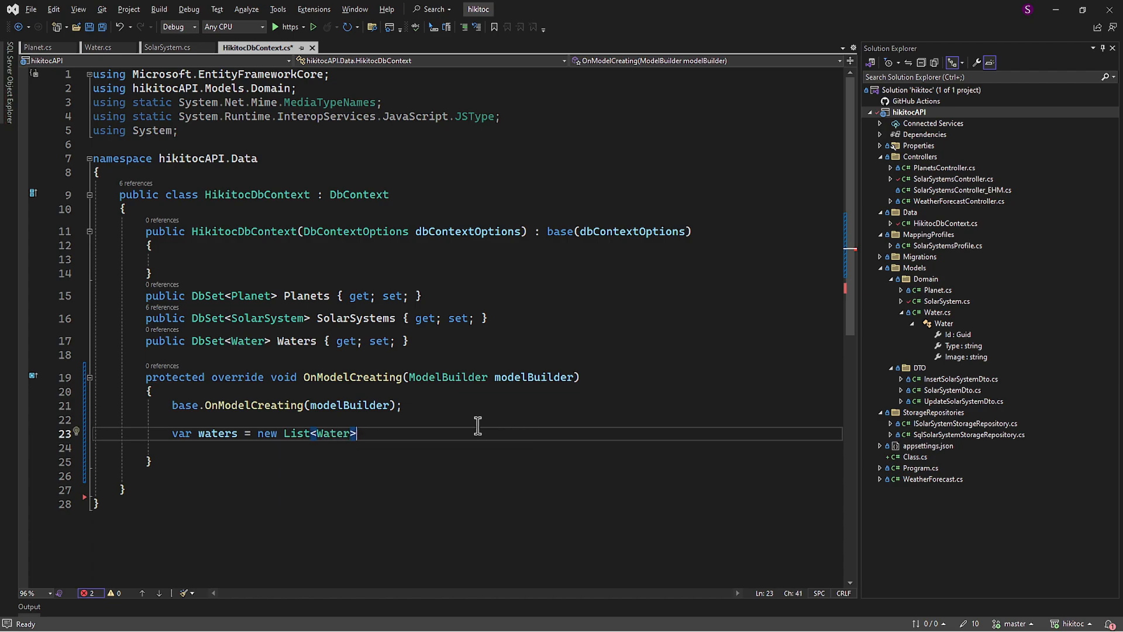
type("()")
type("{")
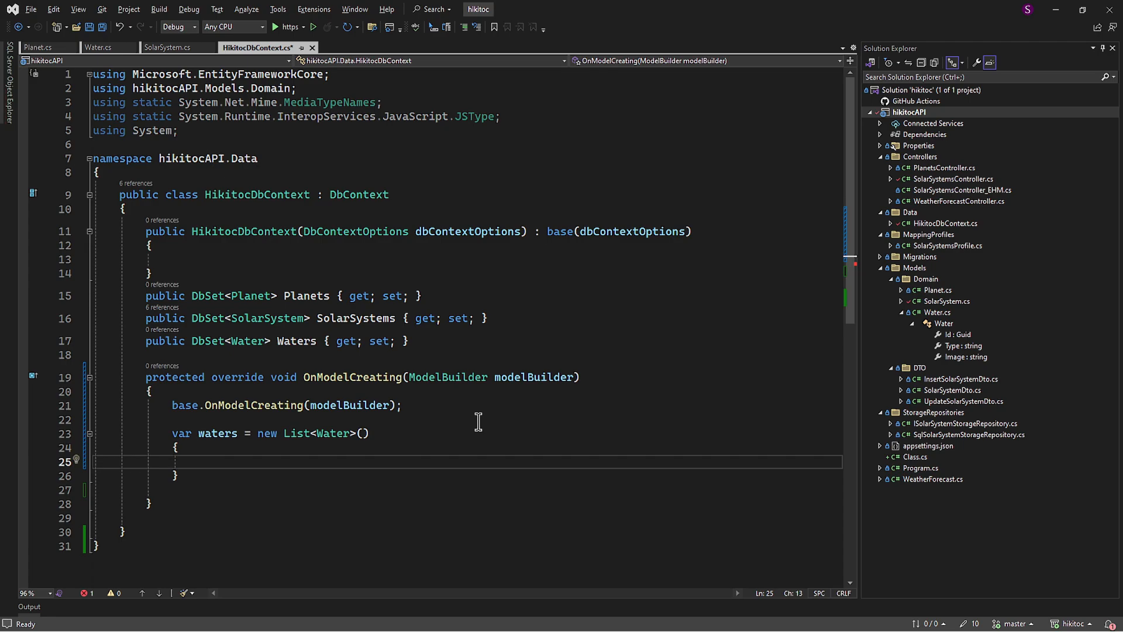
Add three Water entries: Liquid, Ice and Unknown with image1.jpg to image3.jpg, Ids left empty.
type("new Water(),")
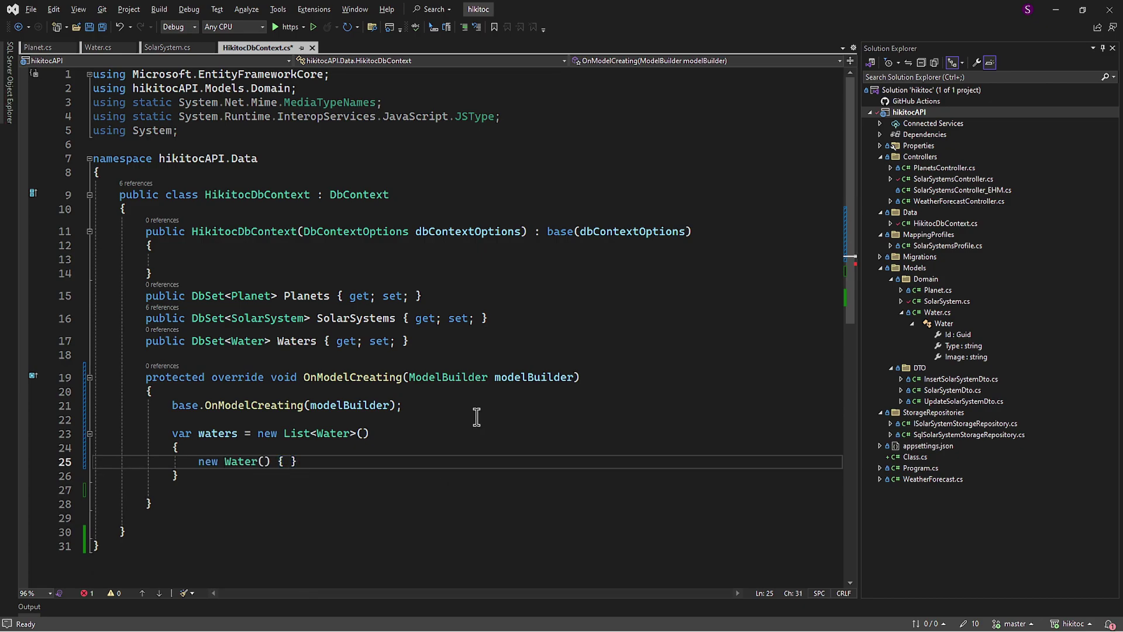
type("Id = , Type")
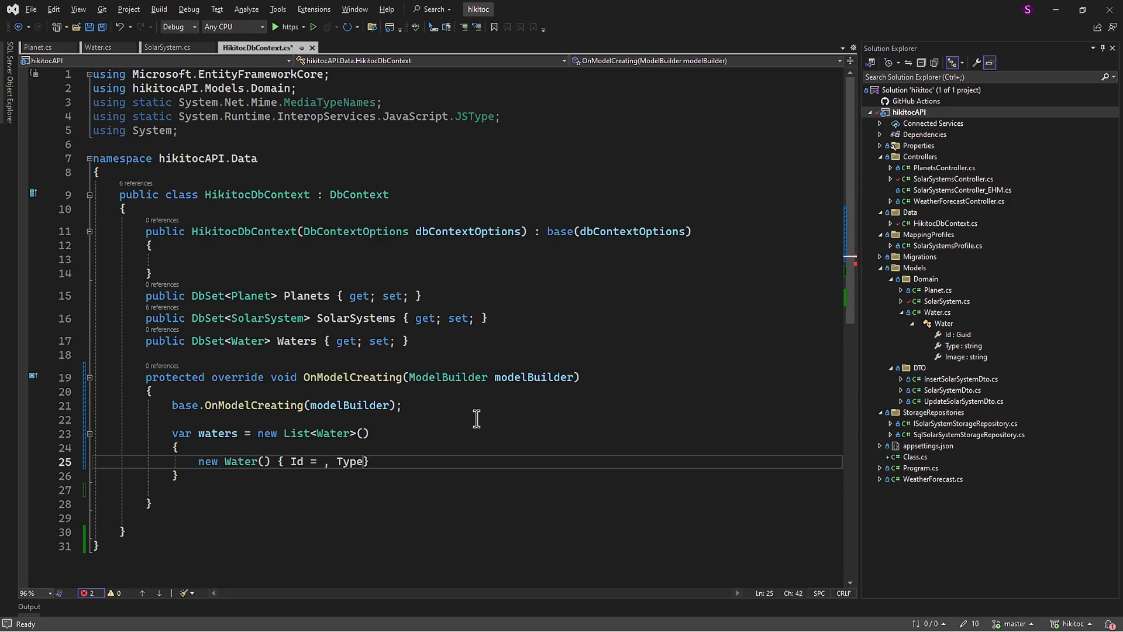
type("= \"\", Image")
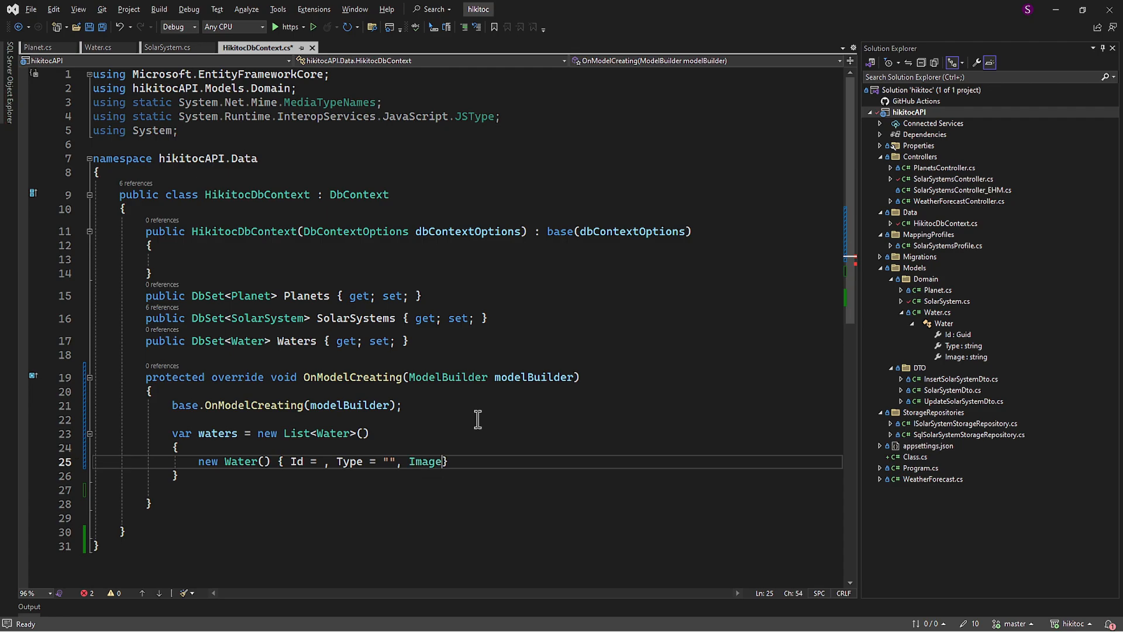
type("= \"\"")
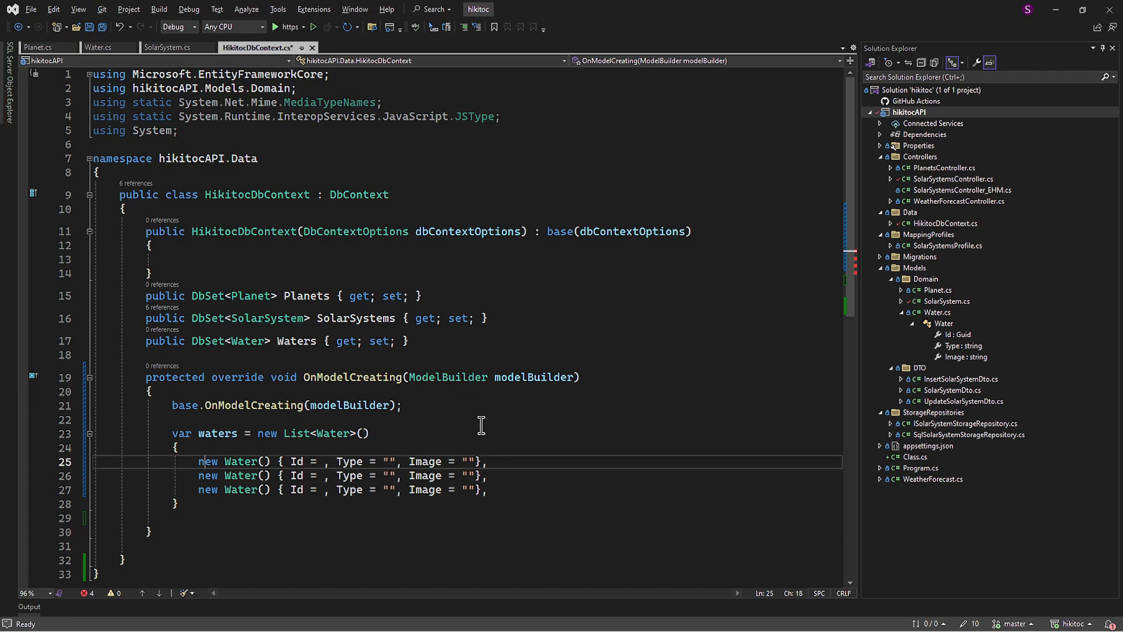
type("Liquid")
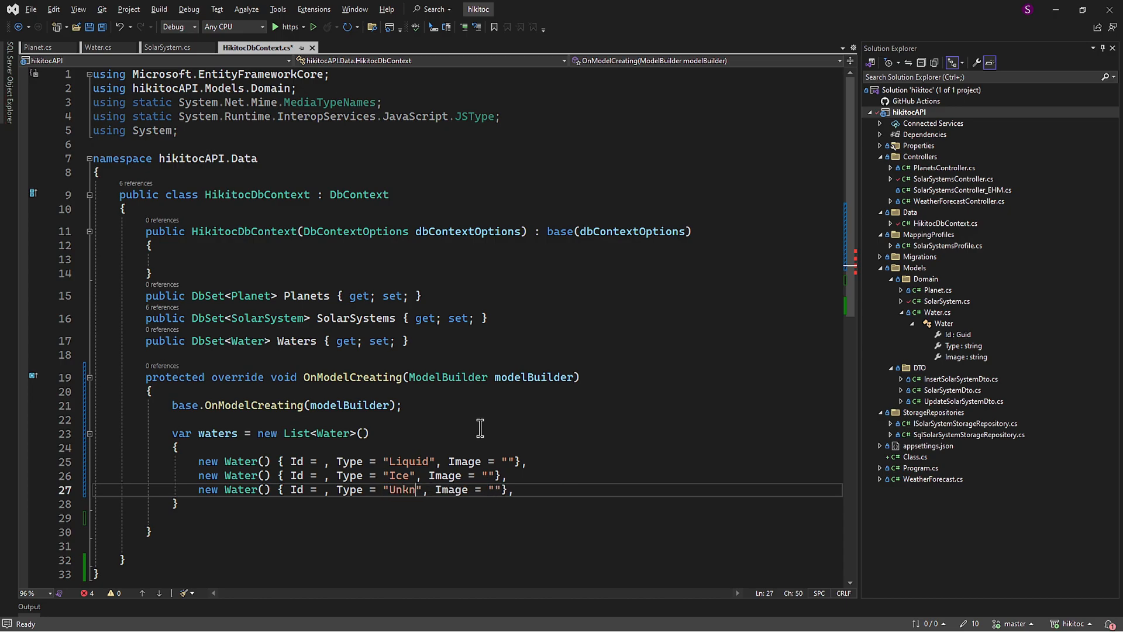
type("own")
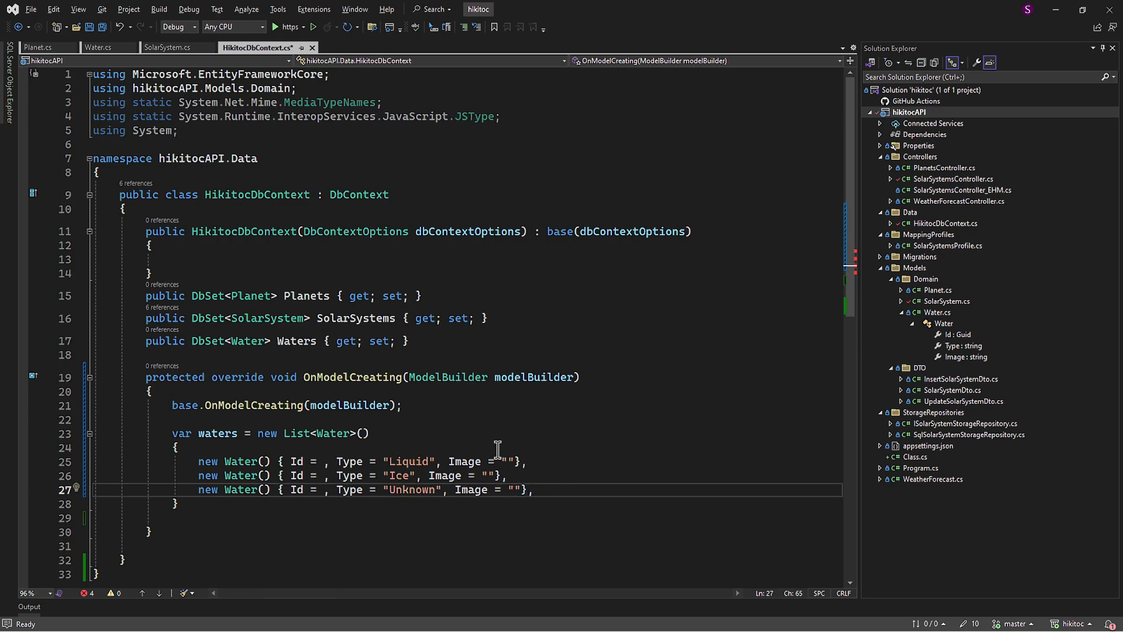
type("image1.jpg")
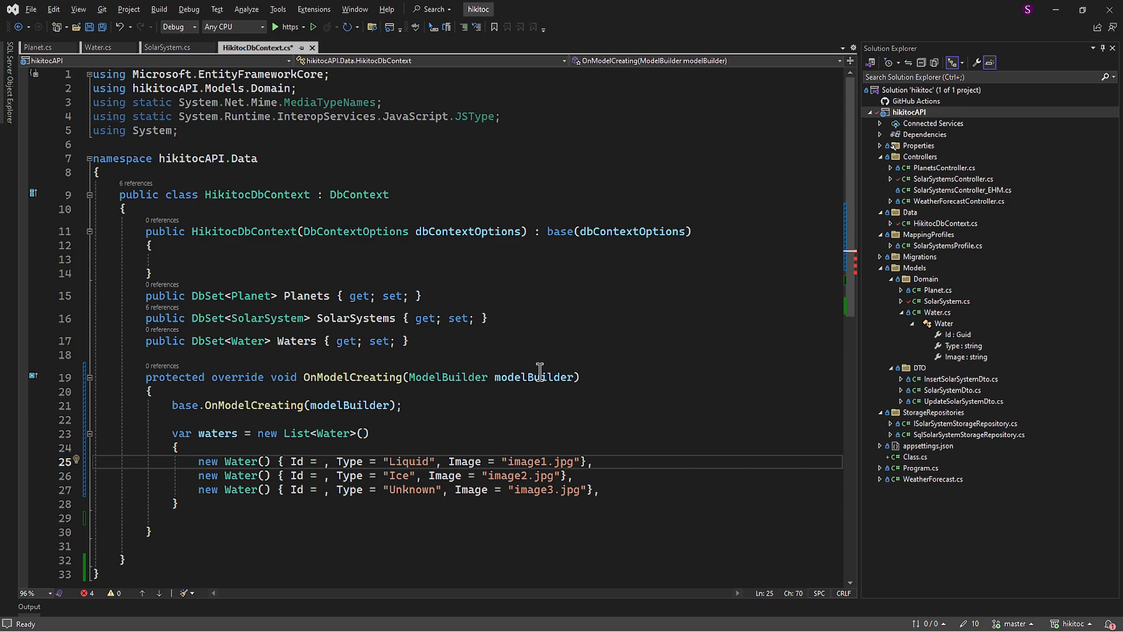
Generate GUIDs with Tools > Create GUID and assign each Water Id via Guid.Parse("...").
left_click(277, 9)
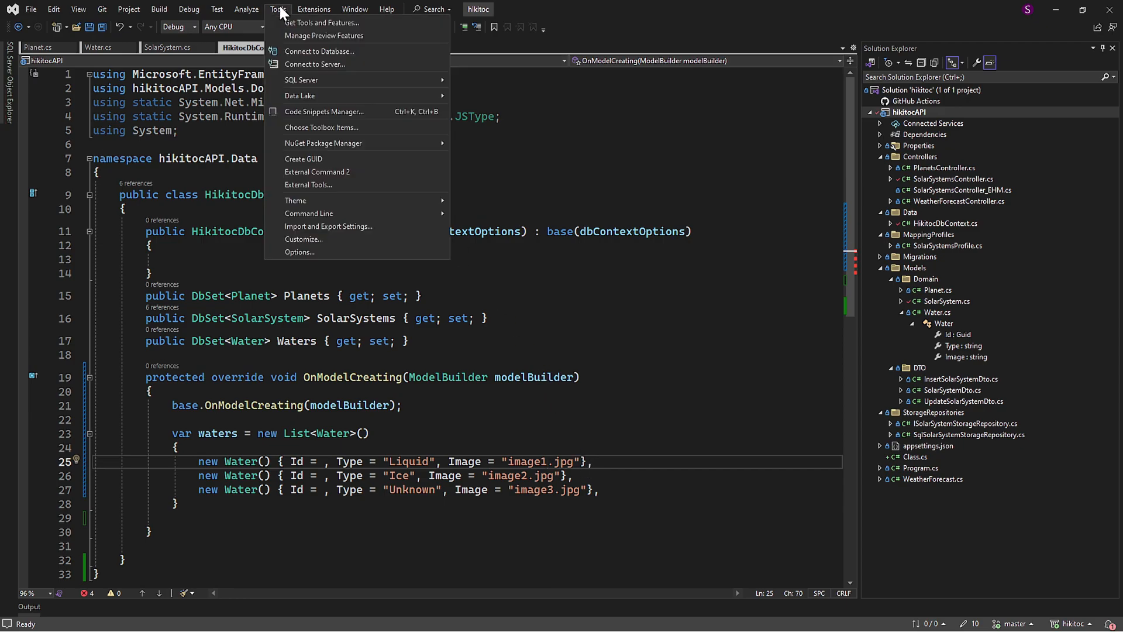
mouse_move(319, 50)
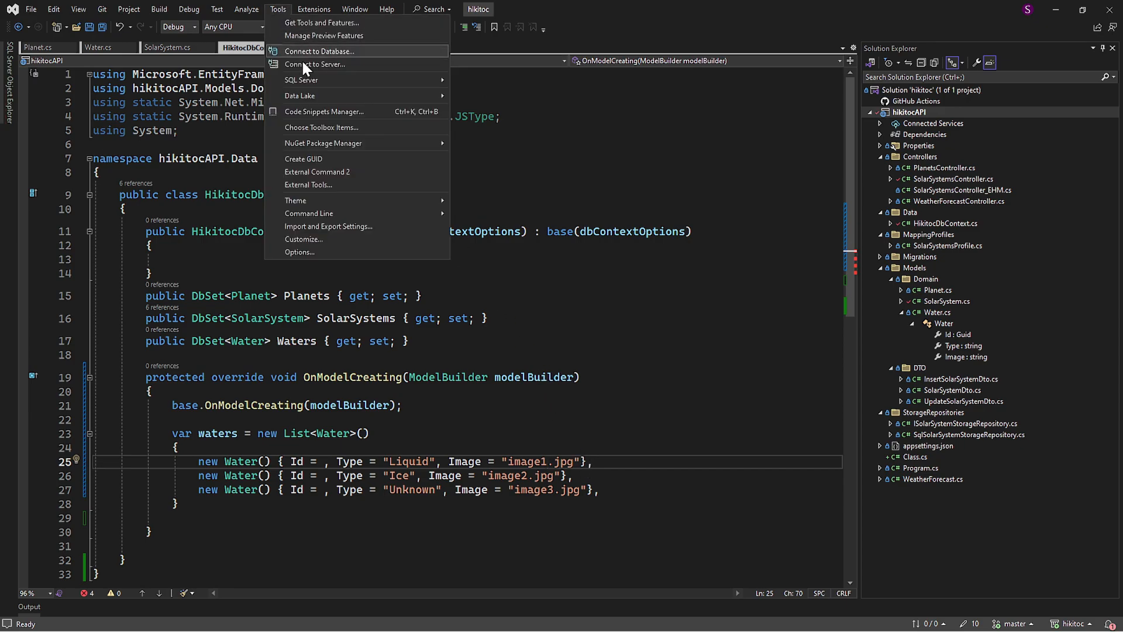
left_click(304, 158)
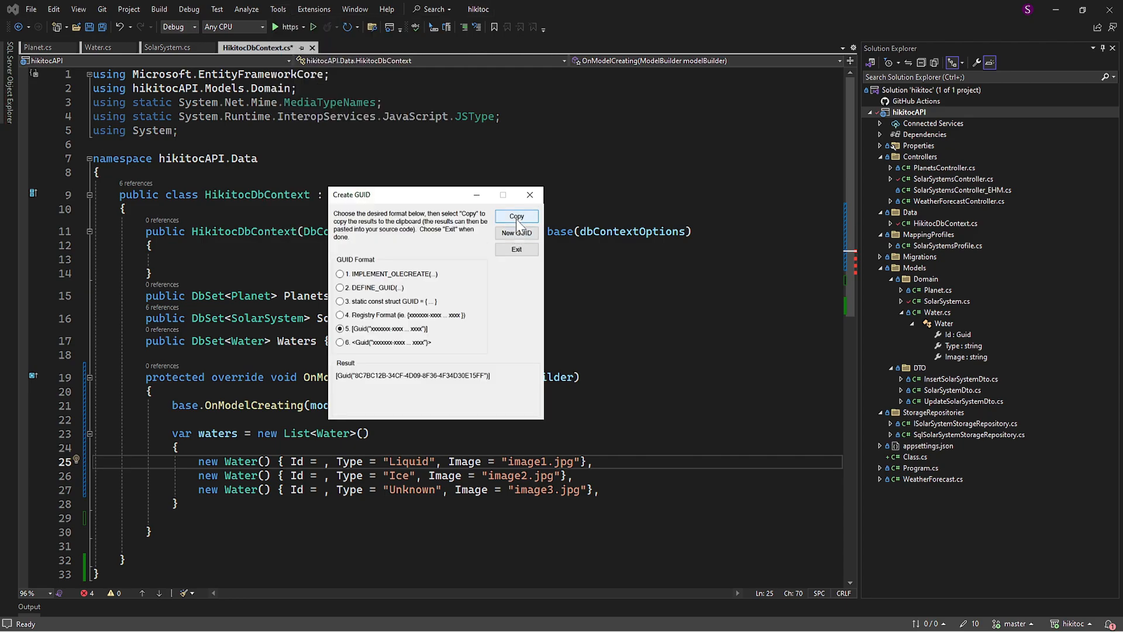
left_click(516, 233)
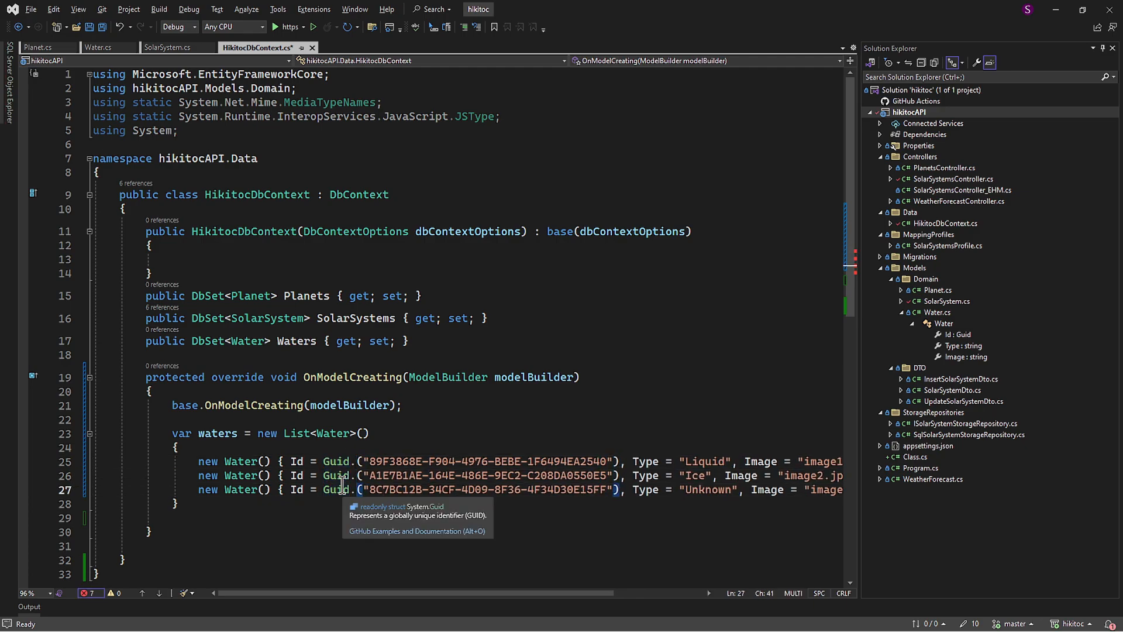
type(".Parse")
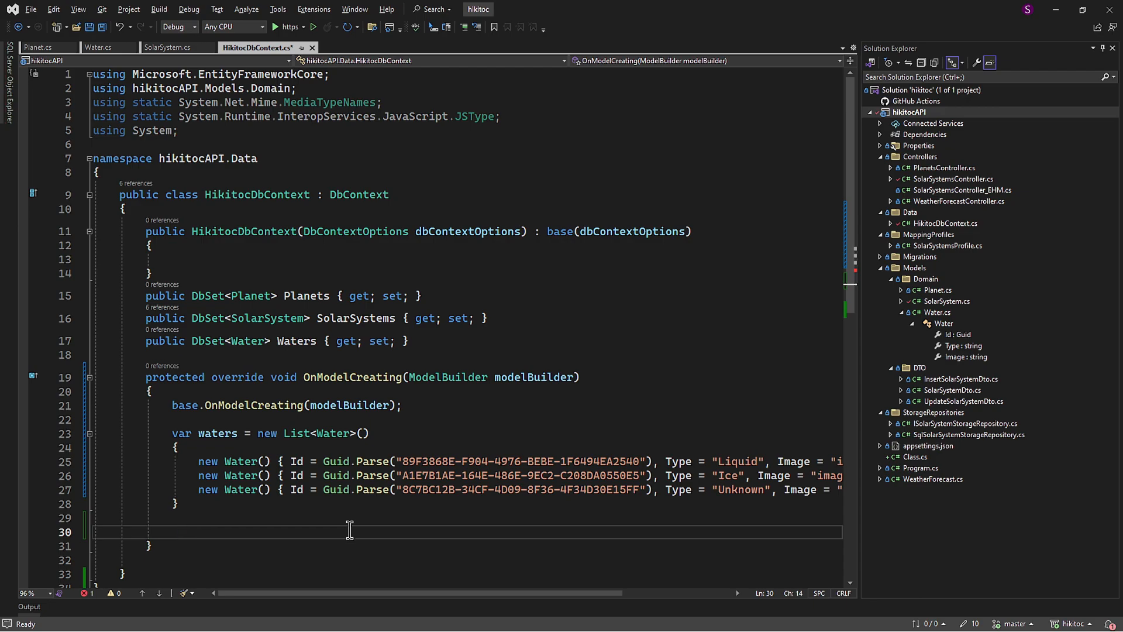
Seed Water with modelBuilder.Entity<Water>().HasData(waters); and terminate the list with a semicolon.
type("modelBuilder.Entity<Planet>()")
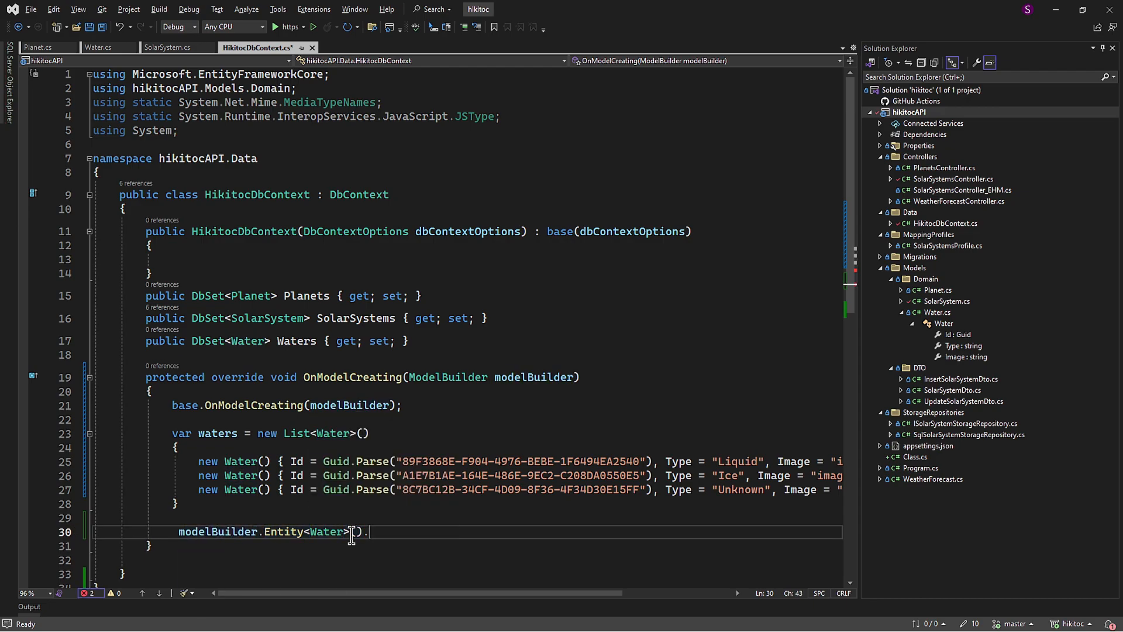
type("HasData(waters);")
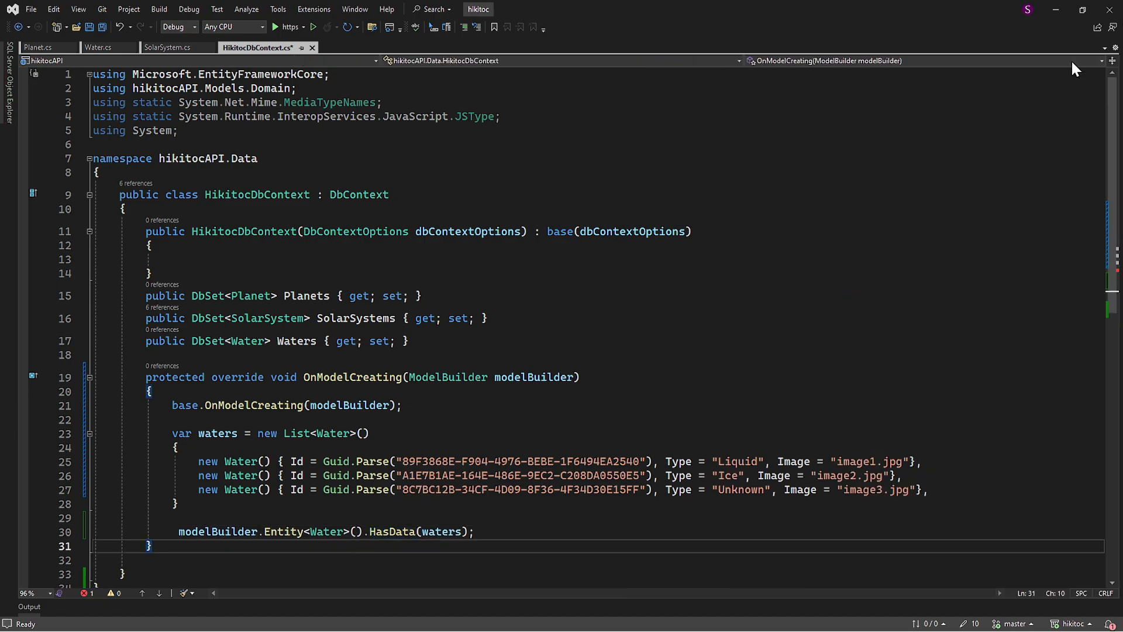
mouse_move(604, 507)
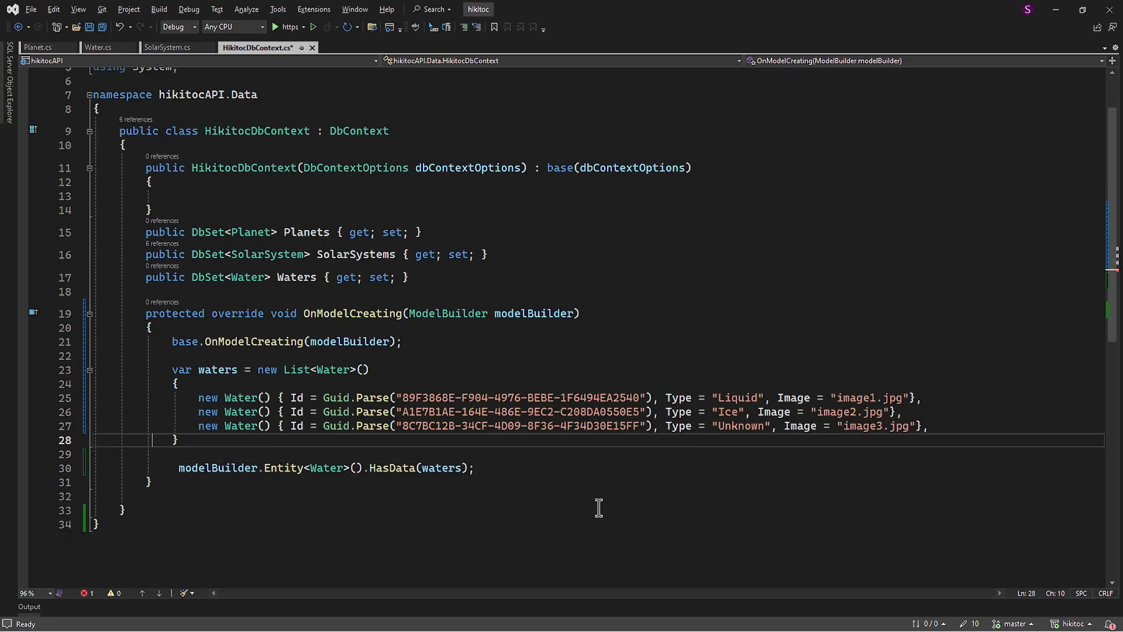
type(";")
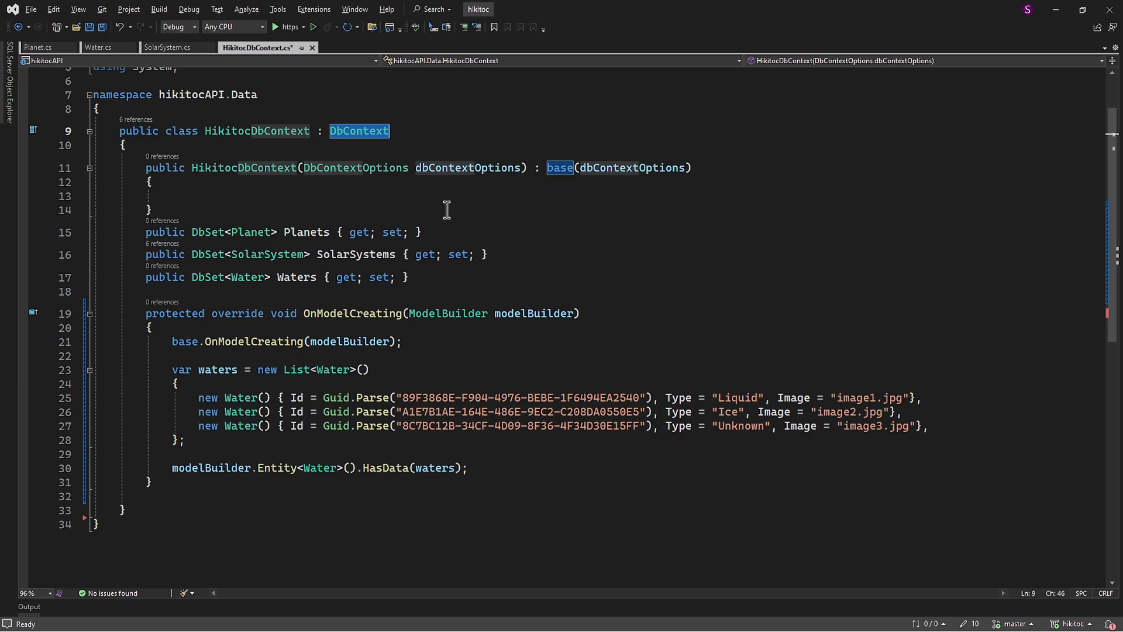
mouse_move(569, 303)
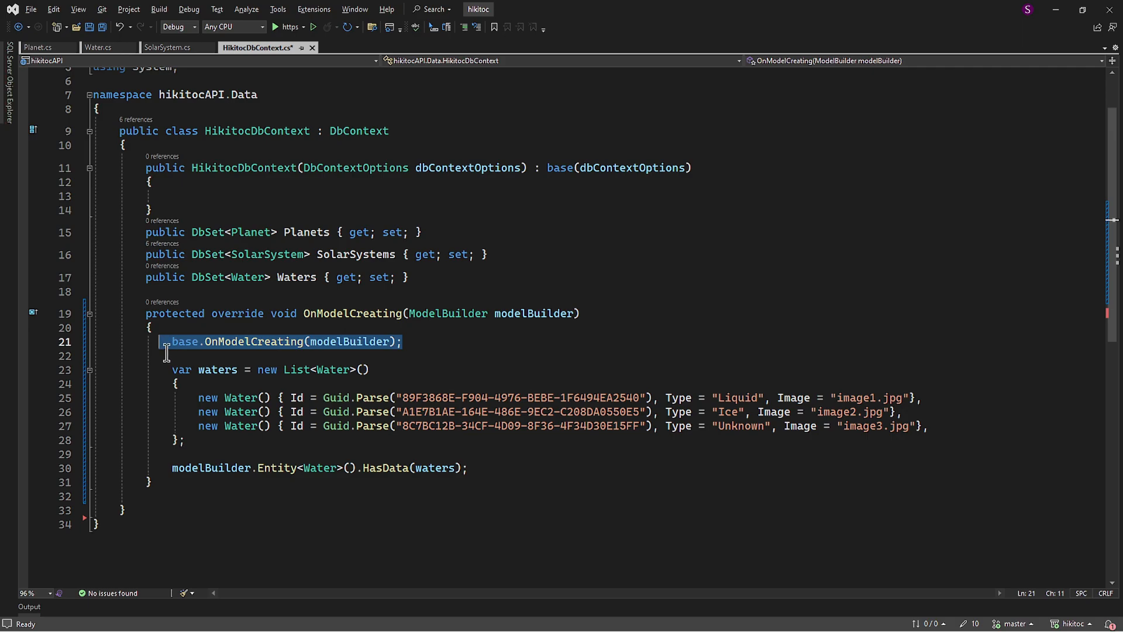
left_click(366, 131)
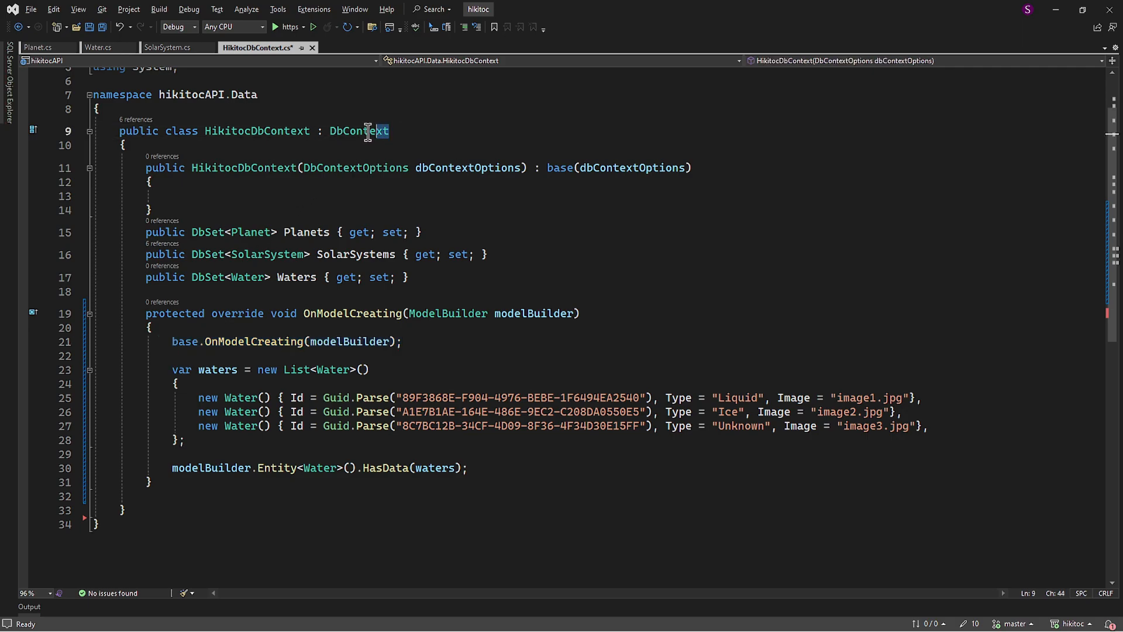
double_click(358, 130)
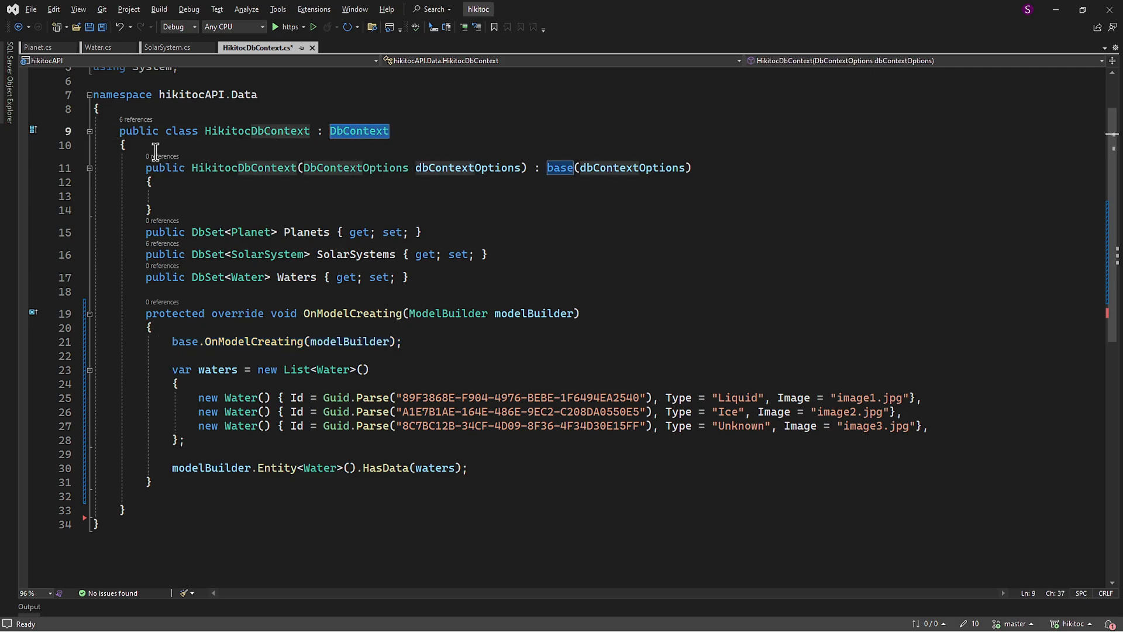
left_click_drag(125, 145, 180, 254)
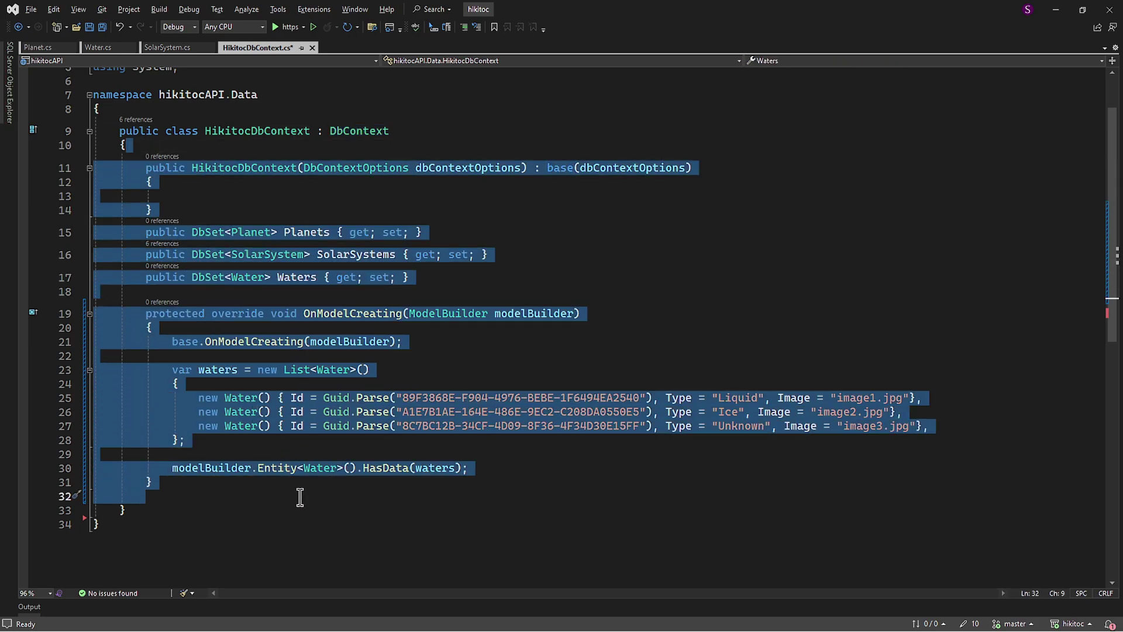
left_click(300, 496)
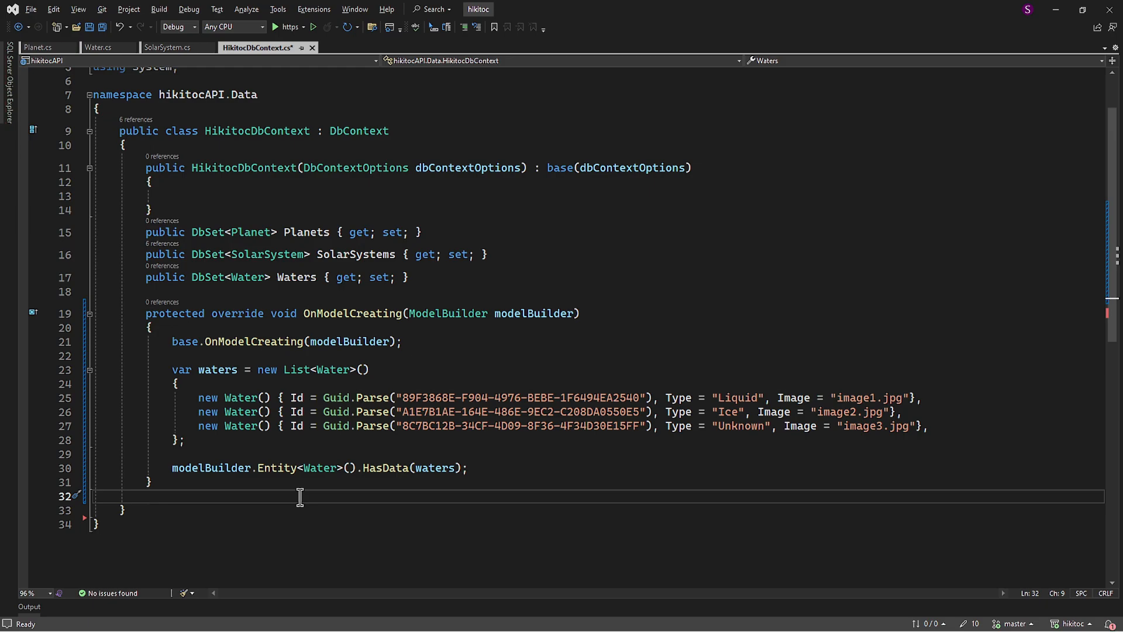
left_click(177, 440)
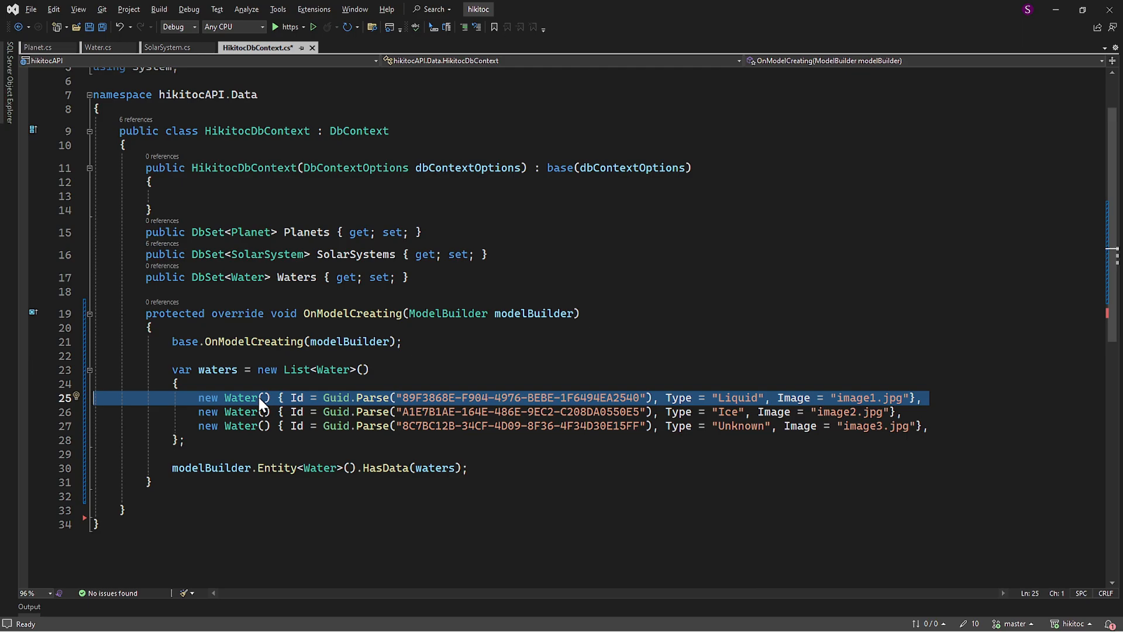
mouse_move(345, 502)
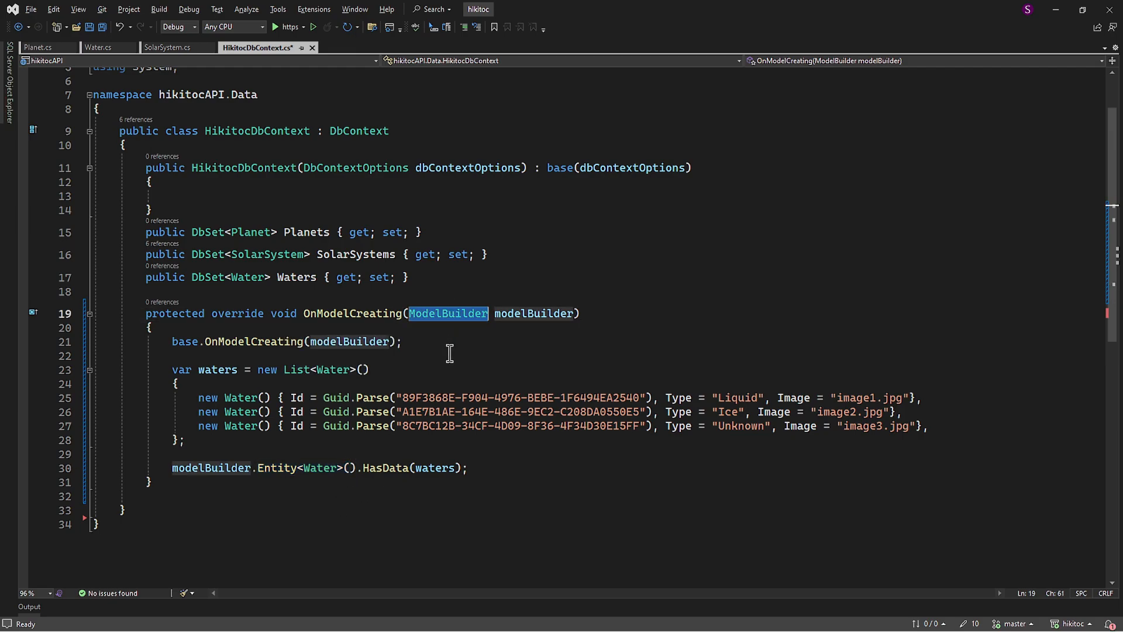
mouse_move(446, 354)
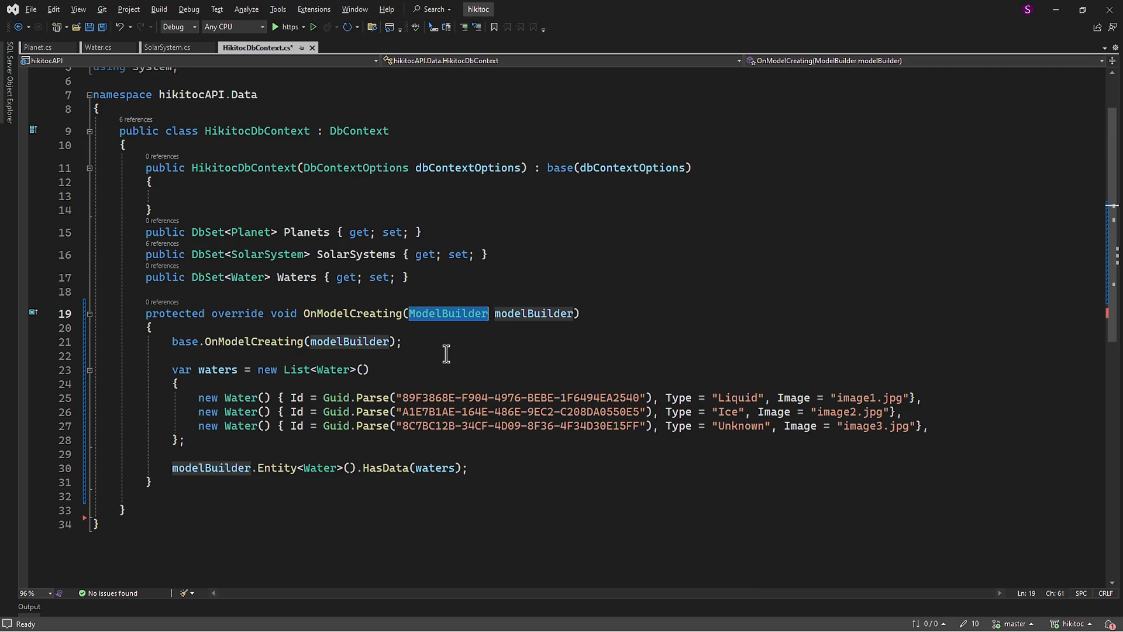
mouse_move(467, 474)
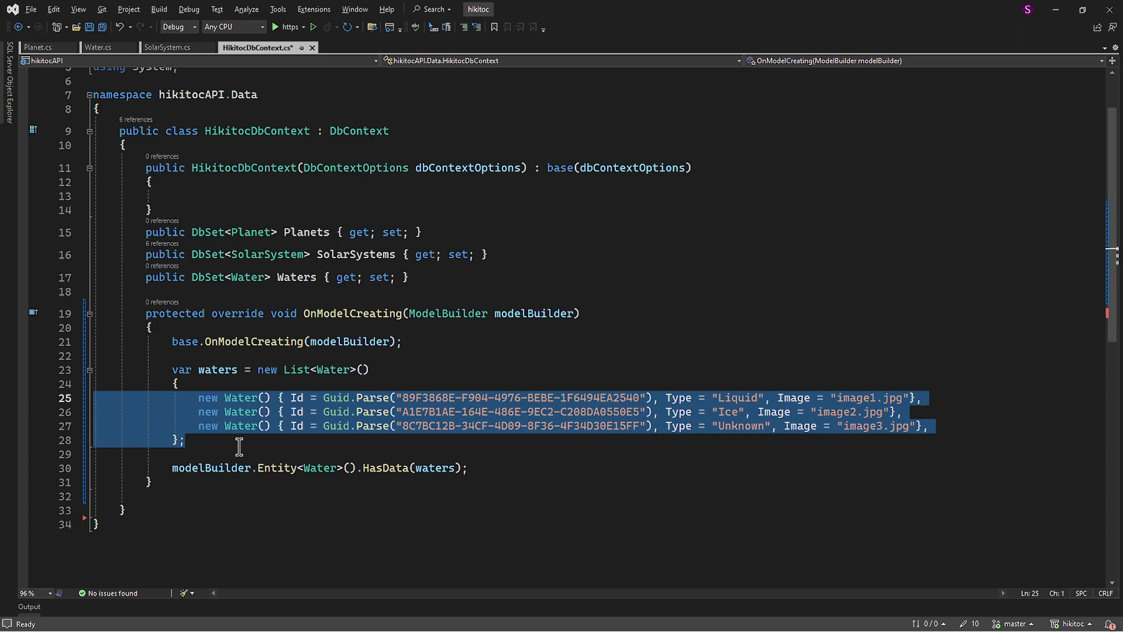
left_click(239, 439)
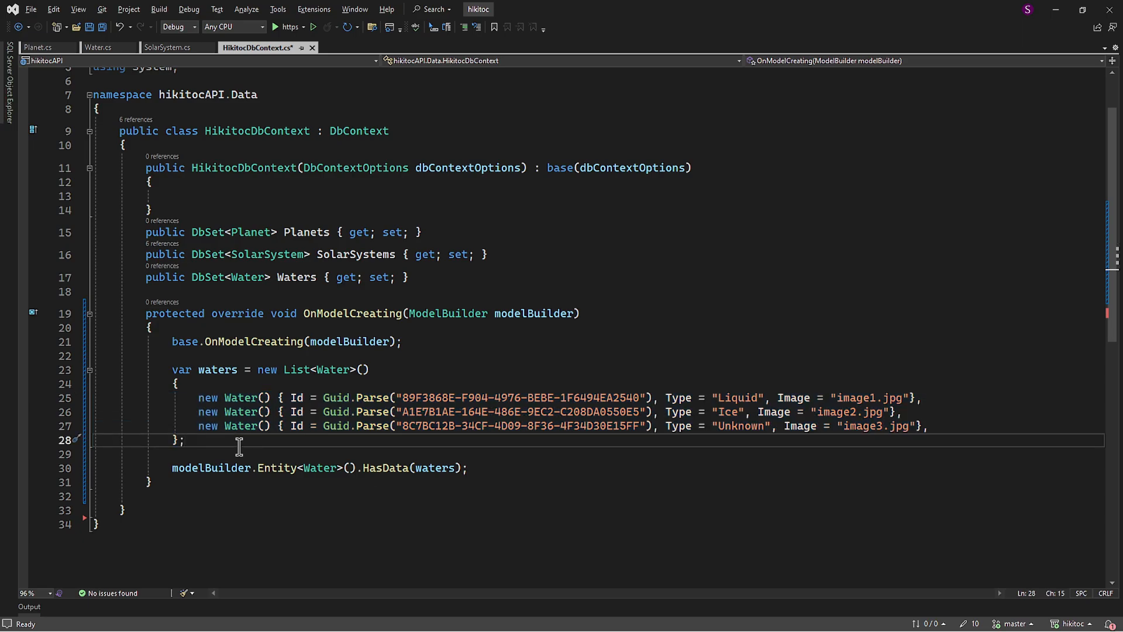
double_click(385, 468)
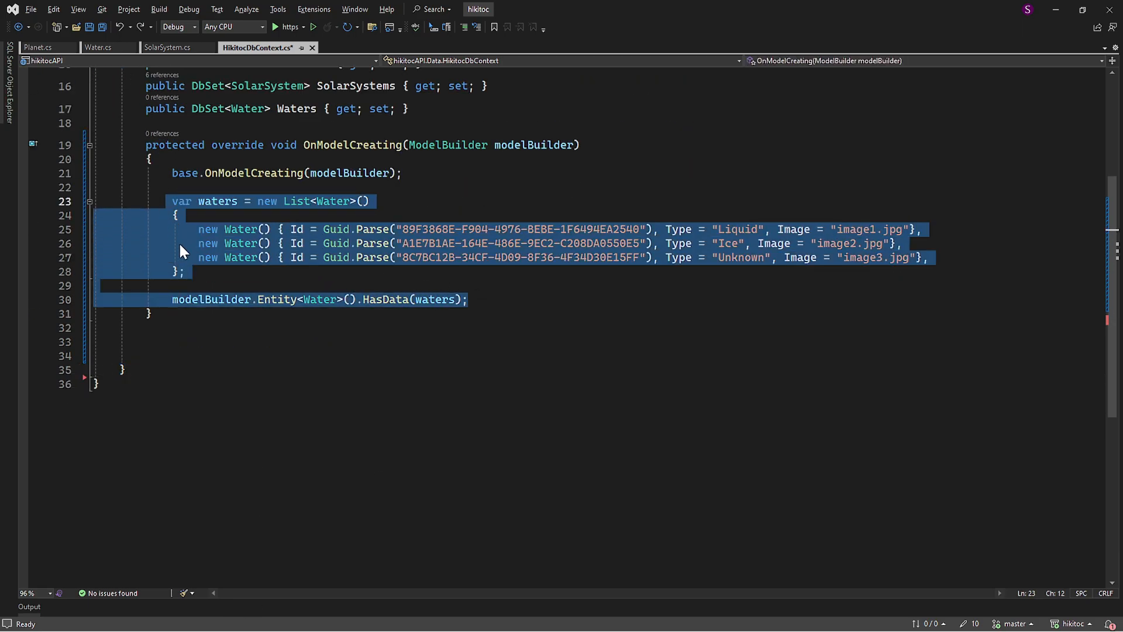
Paste a solarSystems list of two SolarSystem entries and seed it via Entity<SolarSystem>().HasData(solarSystems).
key("ctrl+v")
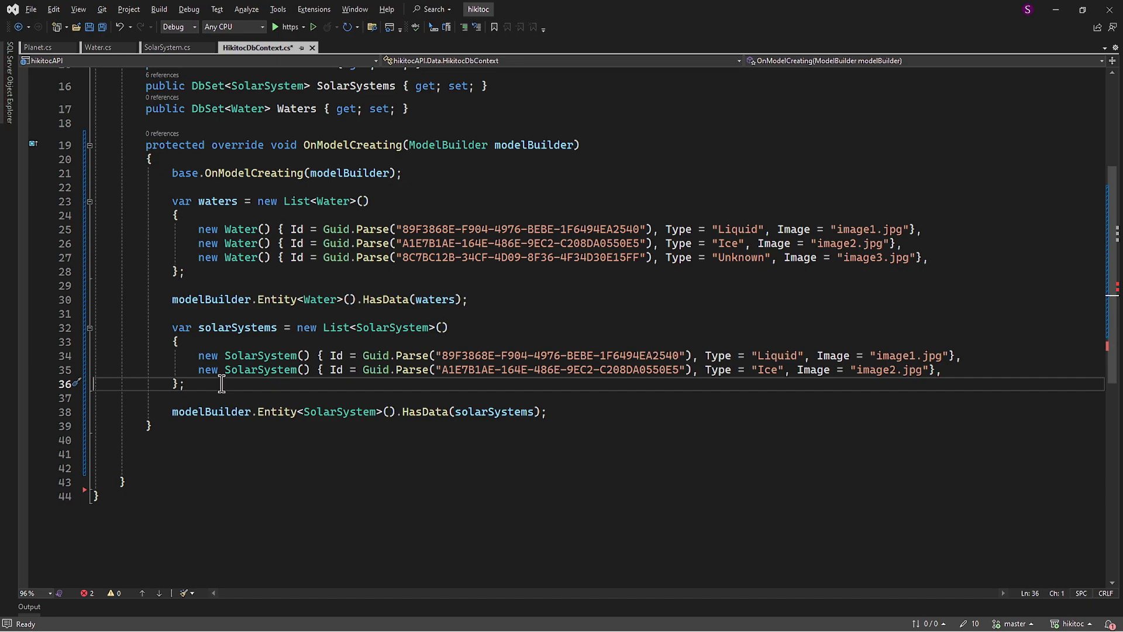
left_click(277, 10)
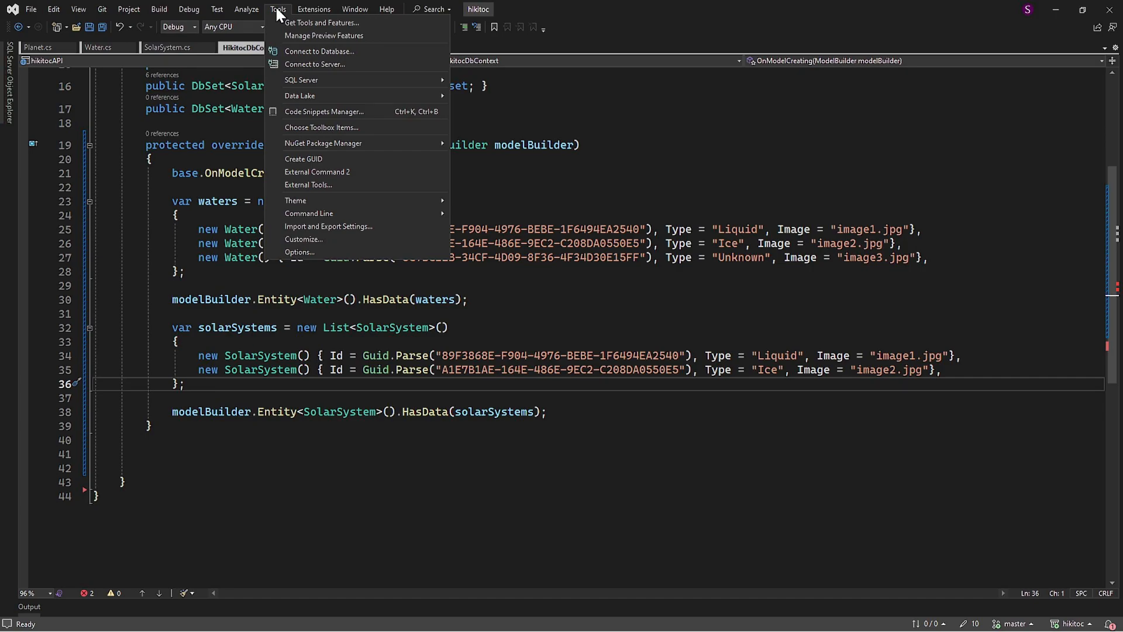
Give both SolarSystem entries fresh GUIDs from Create GUID and rename Type to Code.
left_click(303, 158)
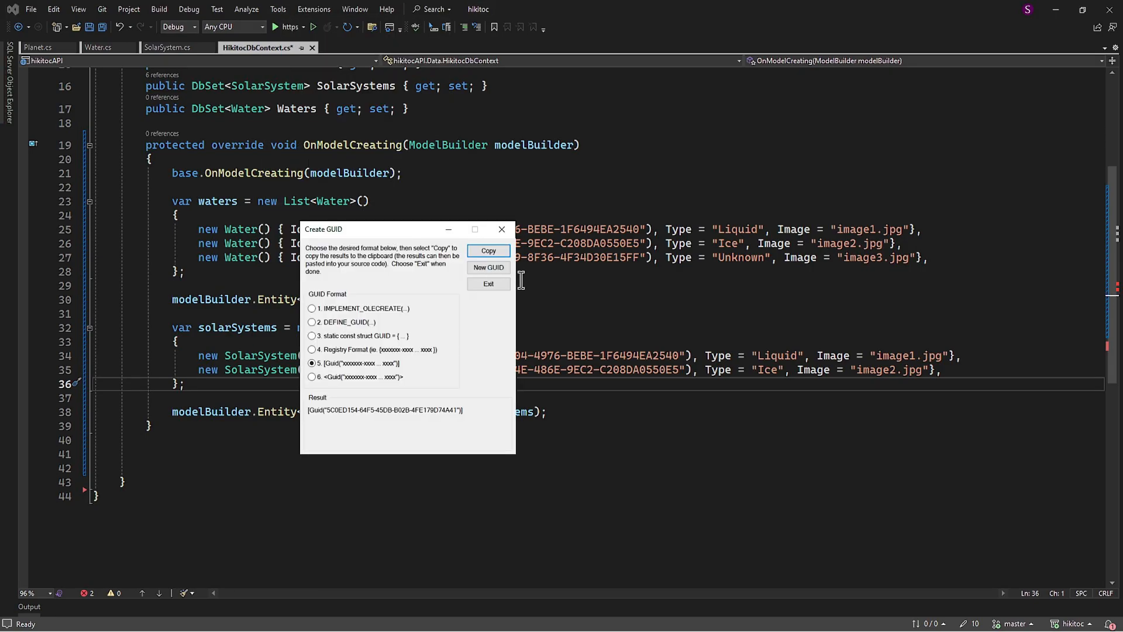
left_click(488, 283)
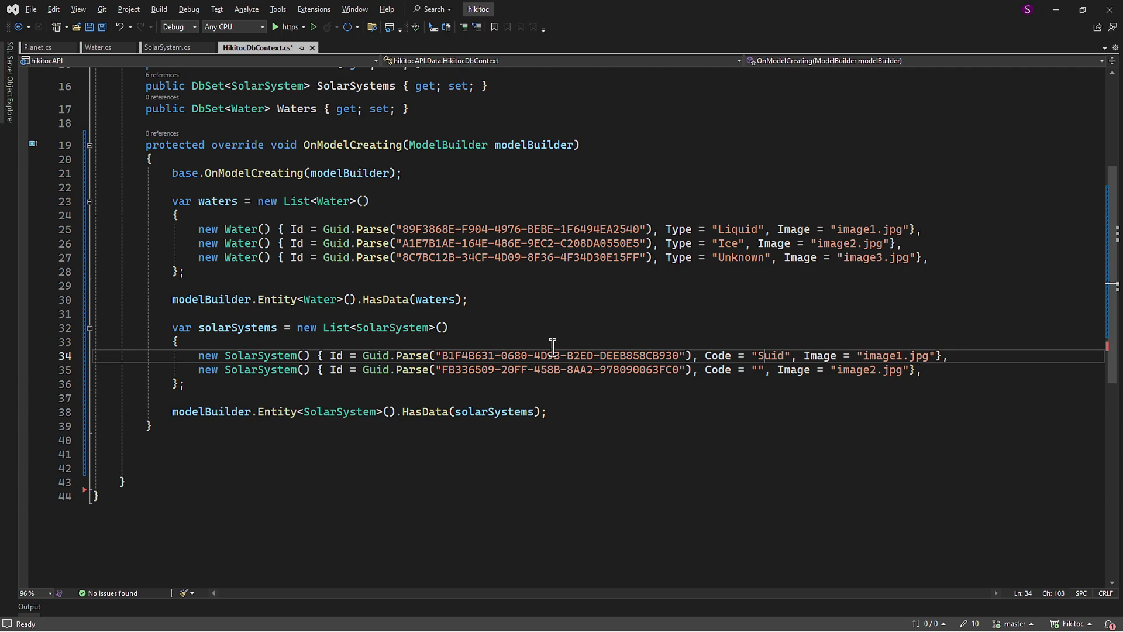
Set codes SLRSYS and TRPST1 with names Solar System and TRAPPIST-1 on the two solar systems.
type("SLRSYS")
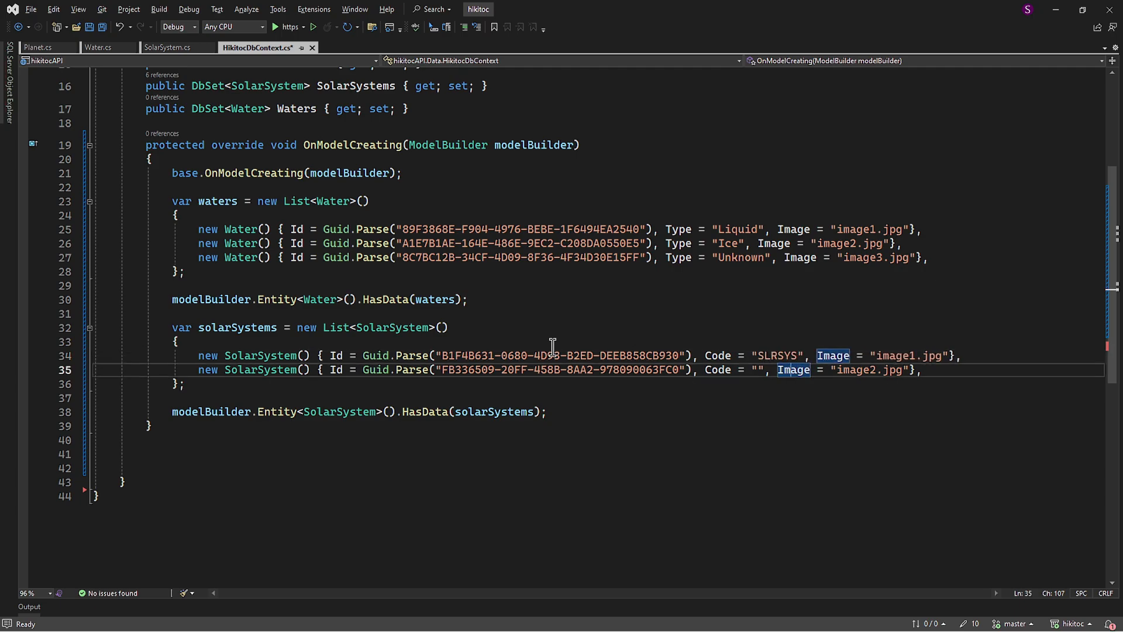
type("TRPST1")
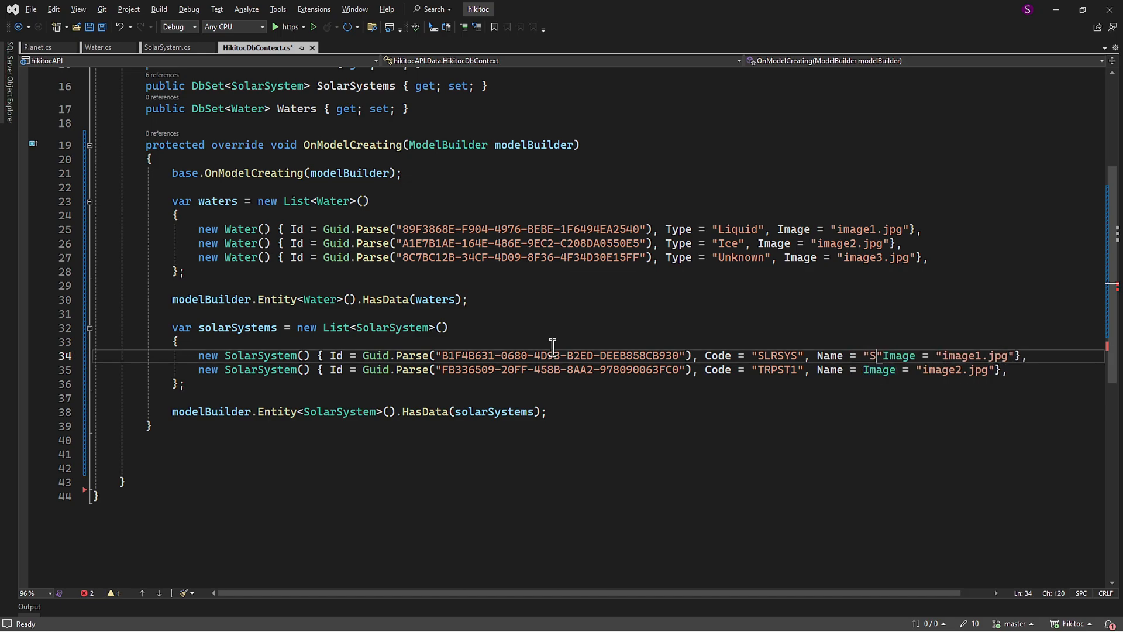
type("olar System")
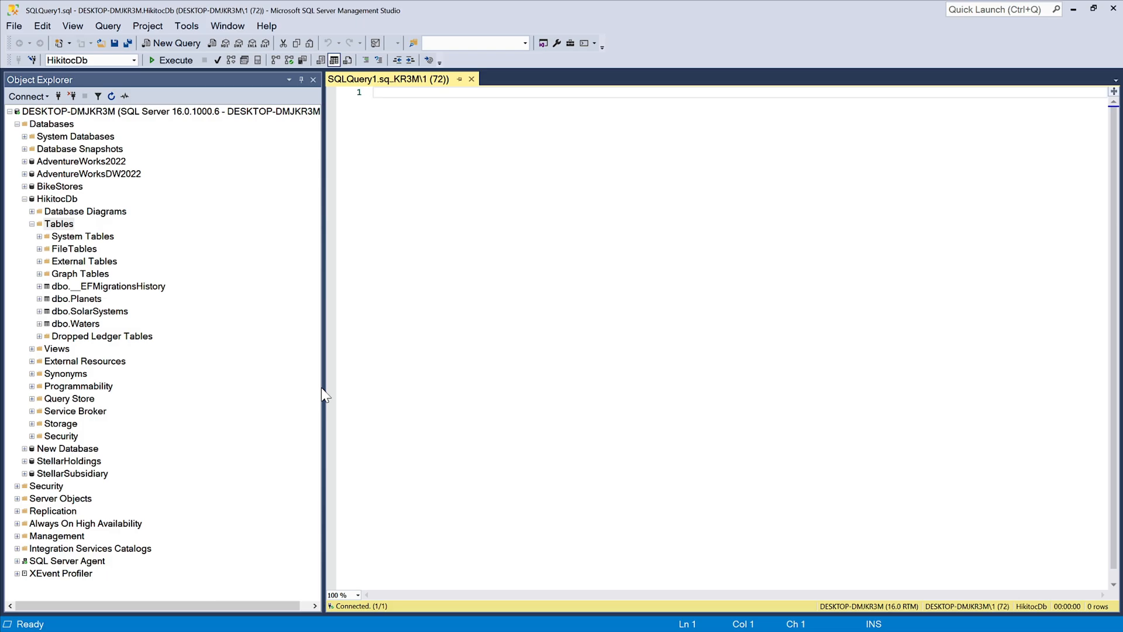
Execute delete from [dbo].[SolarSystems] and delete from [dbo].[Waters] against HikitocDb.
type("delete f")
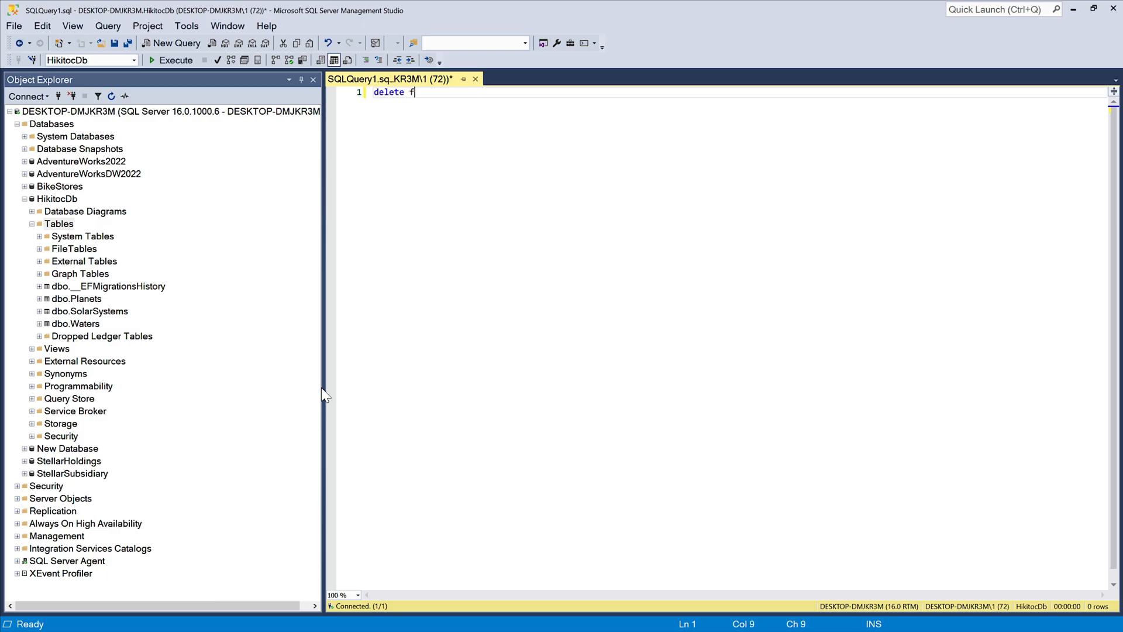
type("rom [dbo].[SolarSystems")
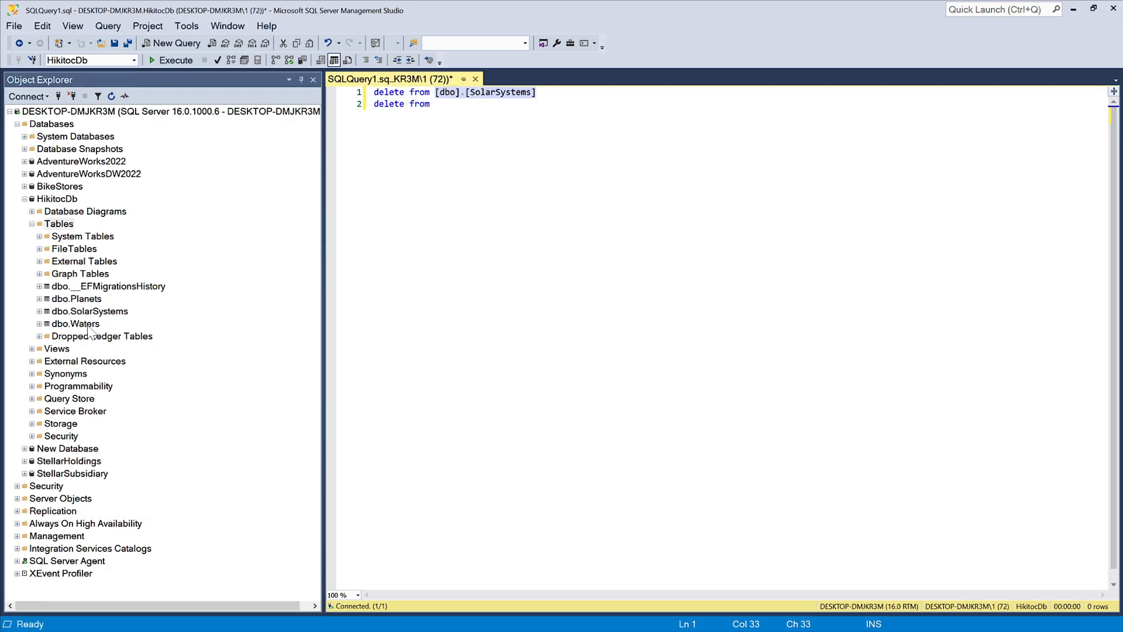
type("[dbo].[Waters]")
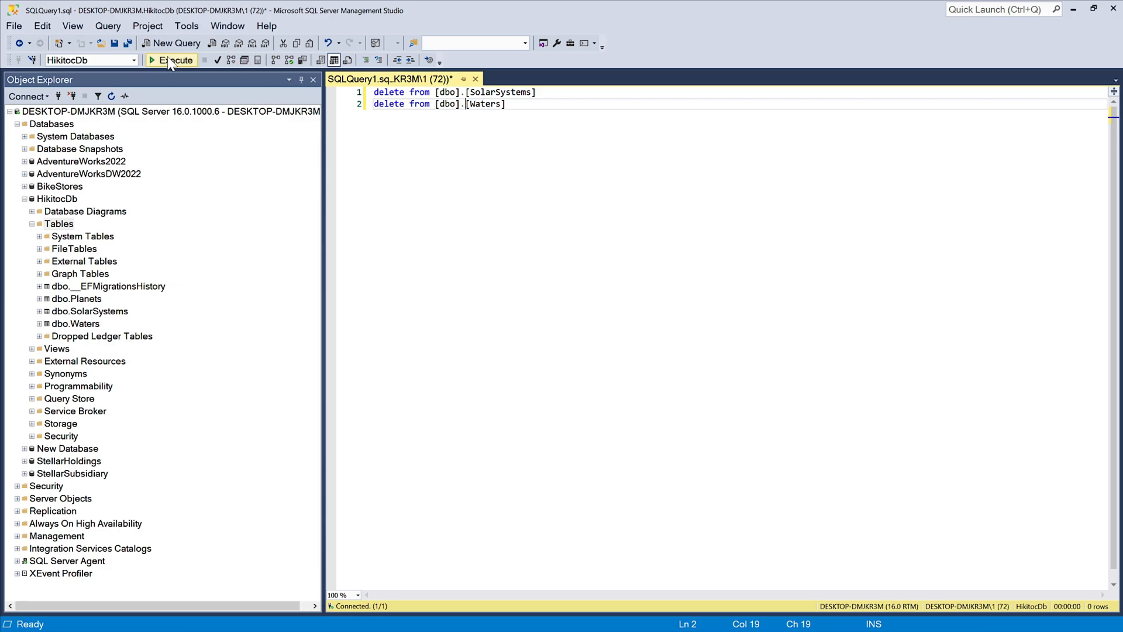
left_click(172, 60)
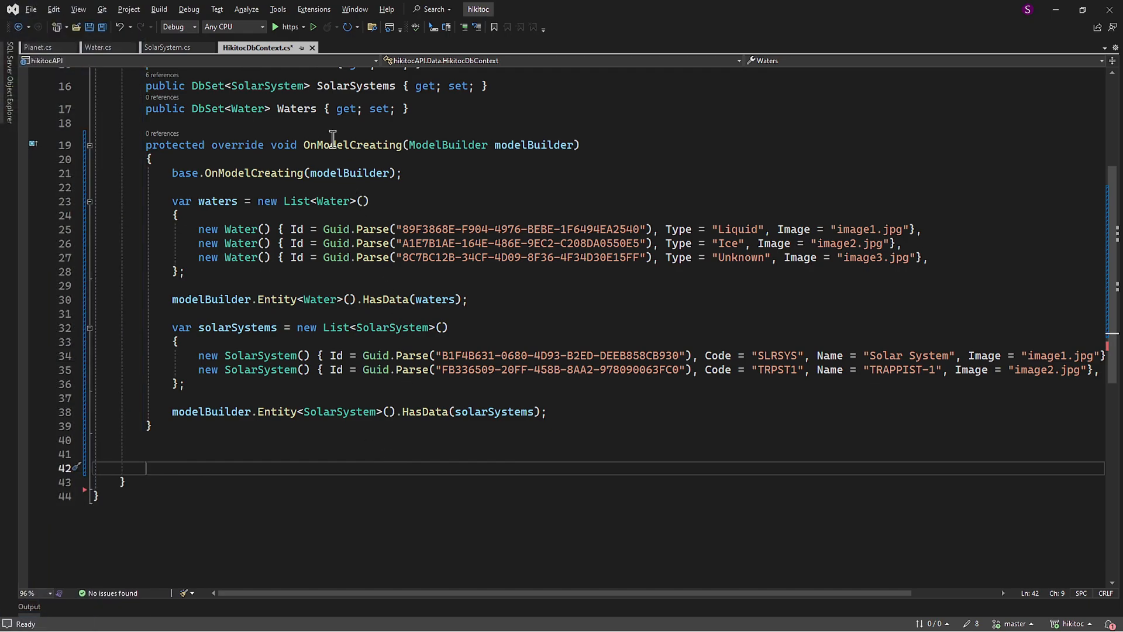
Run Add-Migration "Data Seed SolarSystems and Water" in the Package Manager Console.
left_click(277, 8)
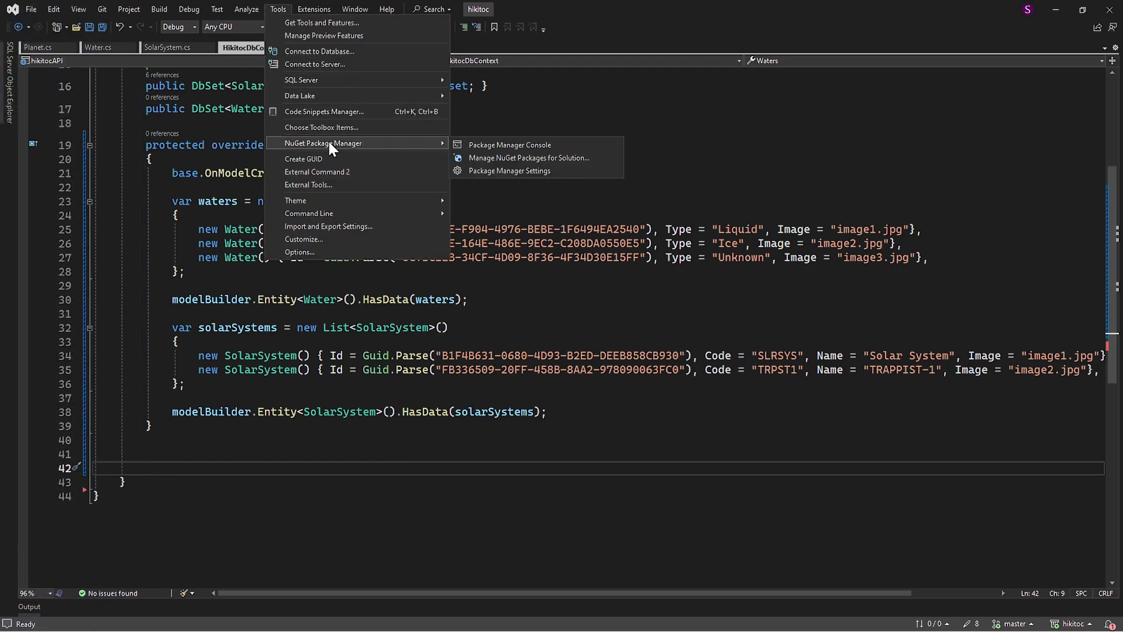
mouse_move(509, 145)
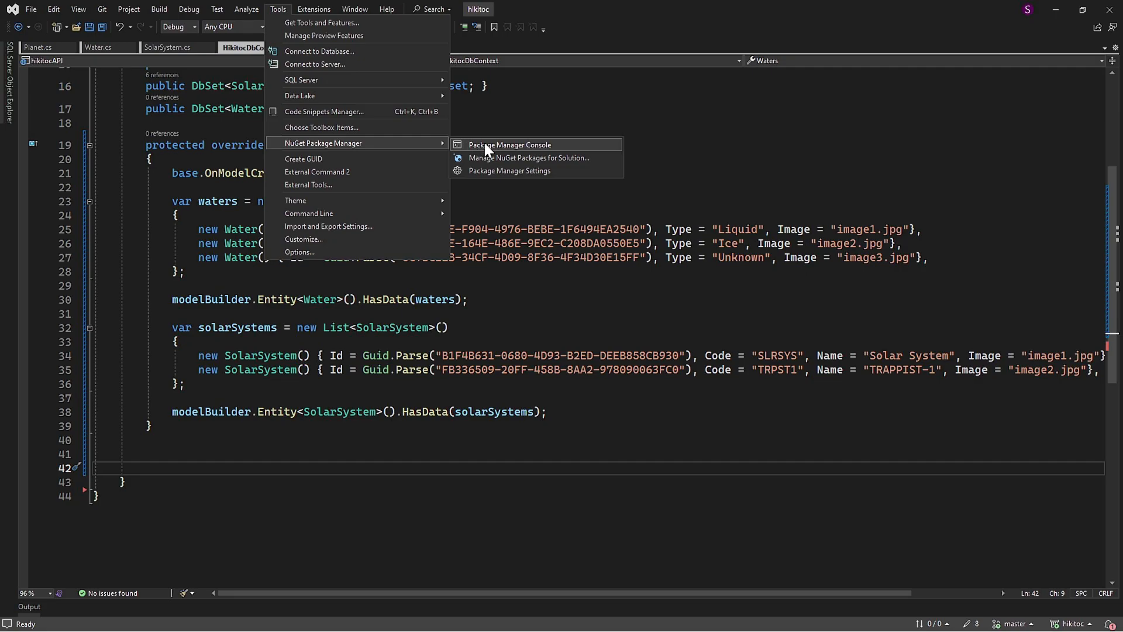
left_click(509, 145)
type("Add-Migration \"Data Seed")
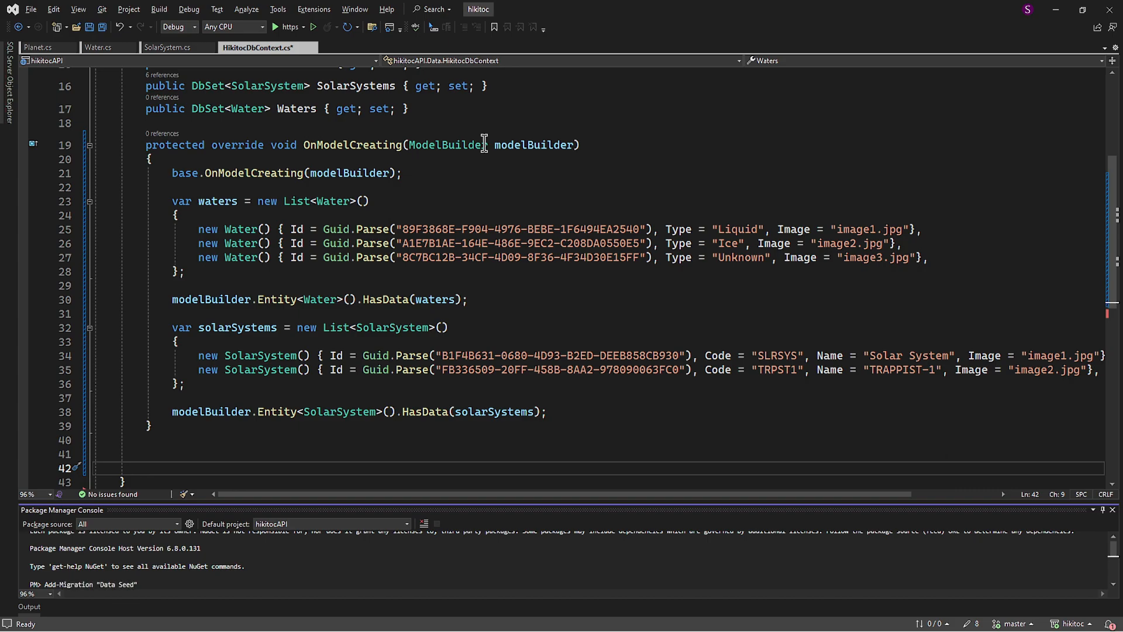
type("SolarSystems and Water")
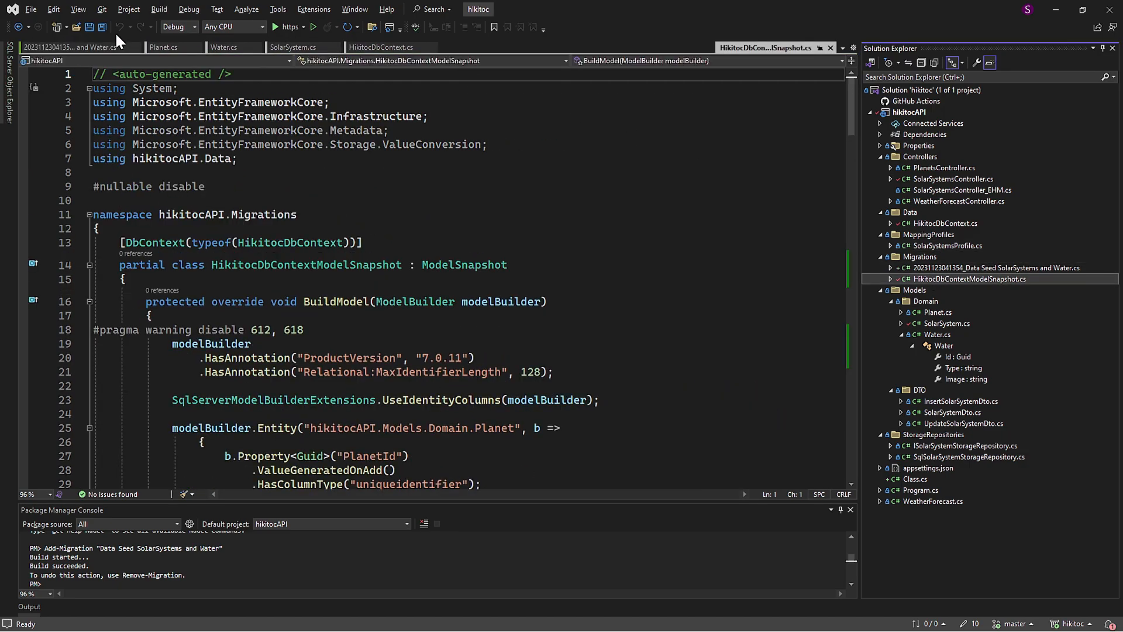
Review the generated migration file and run Update-Database to apply the seed data.
left_click(68, 46)
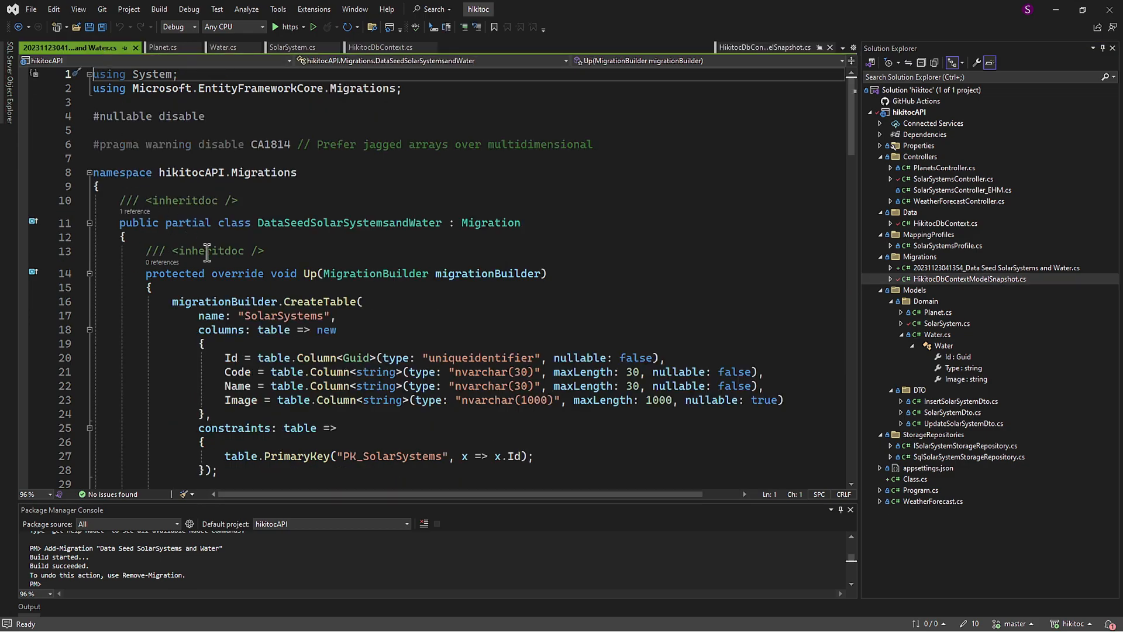
type("Upd")
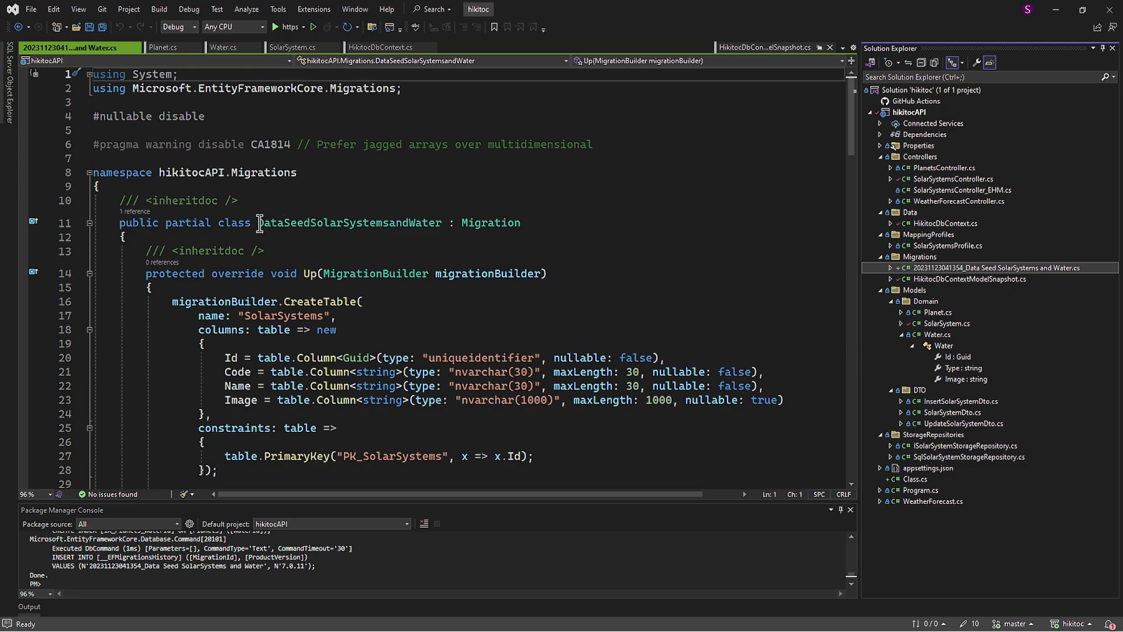
double_click(347, 223)
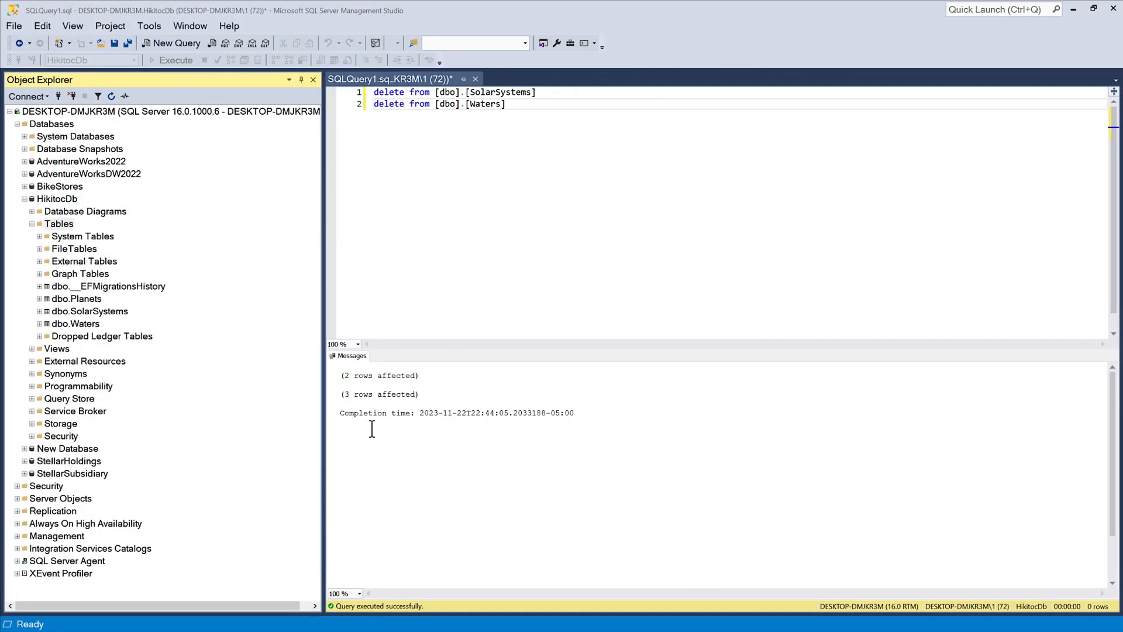
mouse_move(106, 318)
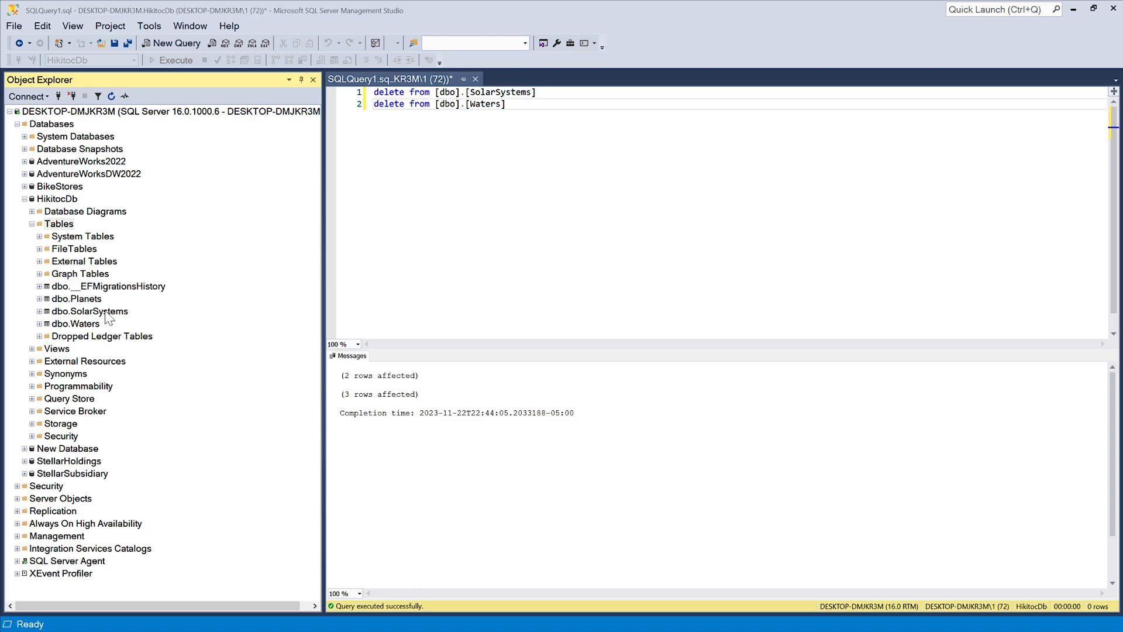
Select Top 1000 Rows on dbo.SolarSystems and dbo.Waters to view the seeded records.
left_click(177, 43)
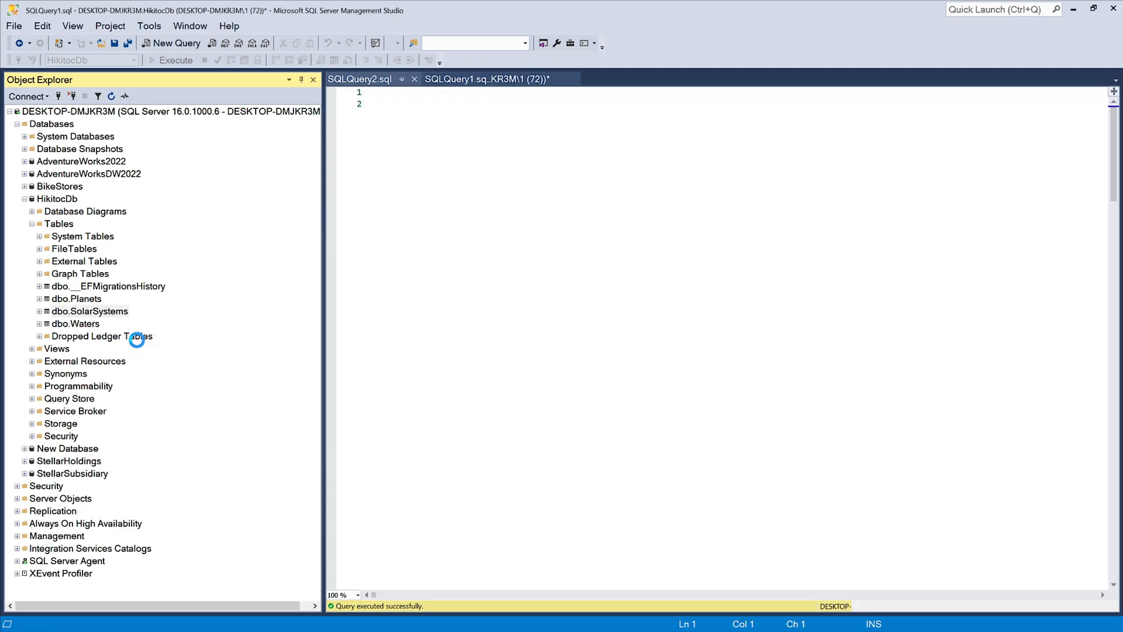
left_click(364, 79)
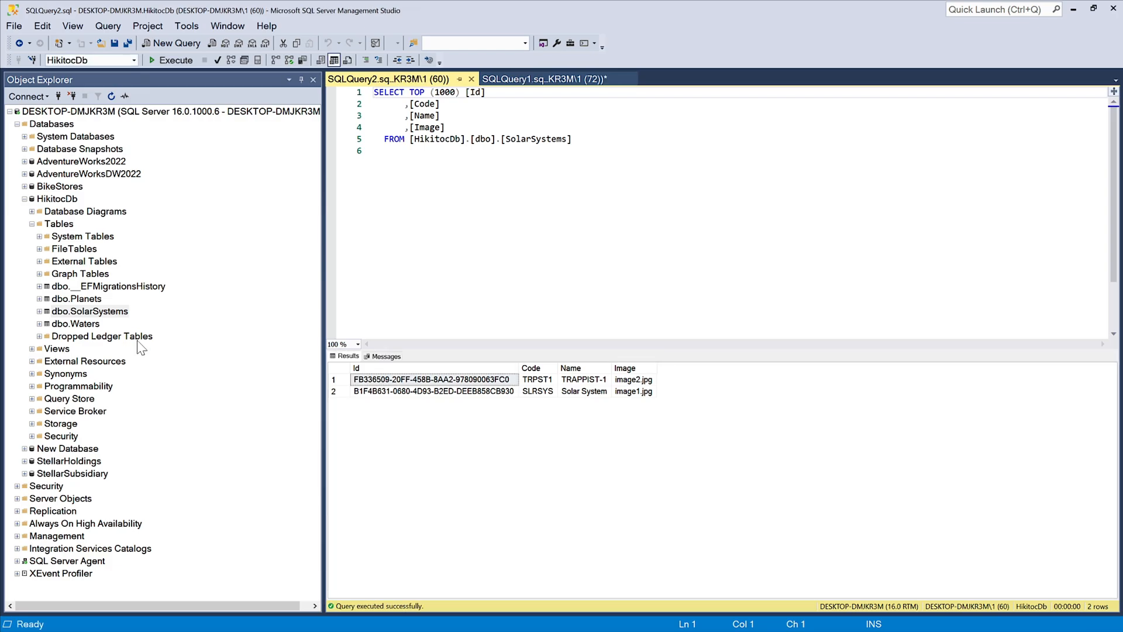
right_click(75, 323)
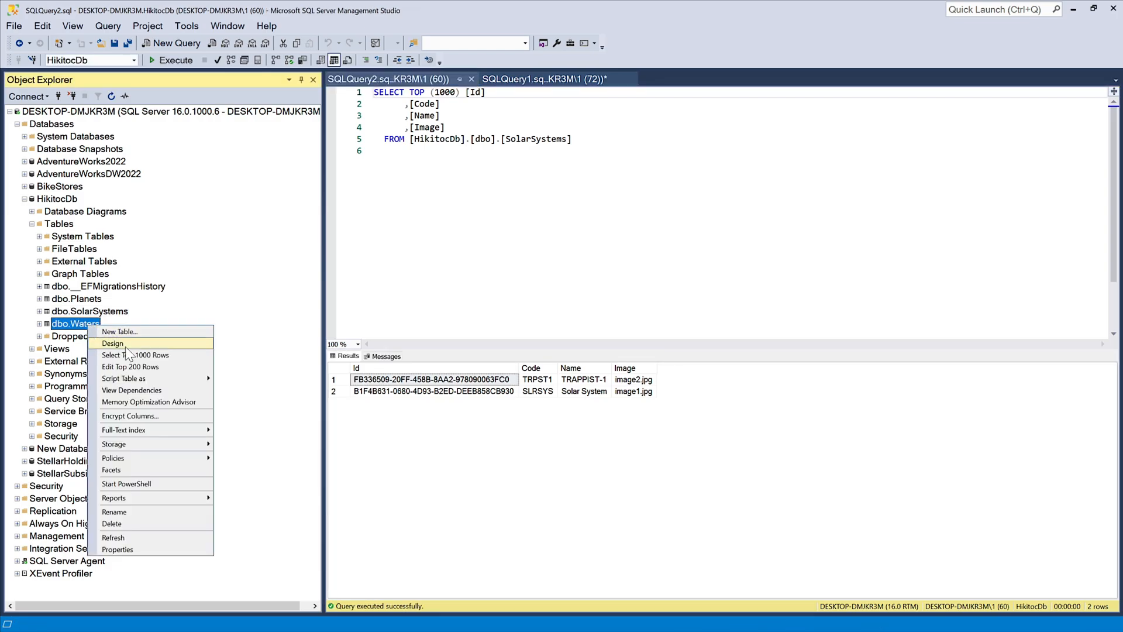
left_click(136, 356)
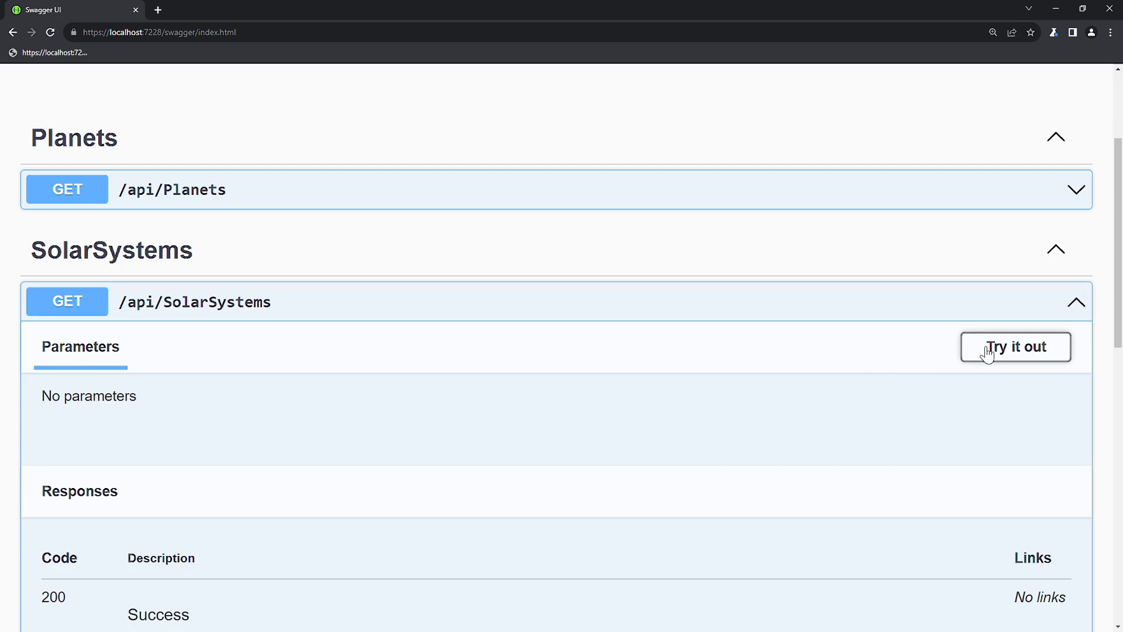
Execute GET /api/SolarSystems and review the 200 response listing TRAPPIST-1 and Solar System.
left_click(1015, 346)
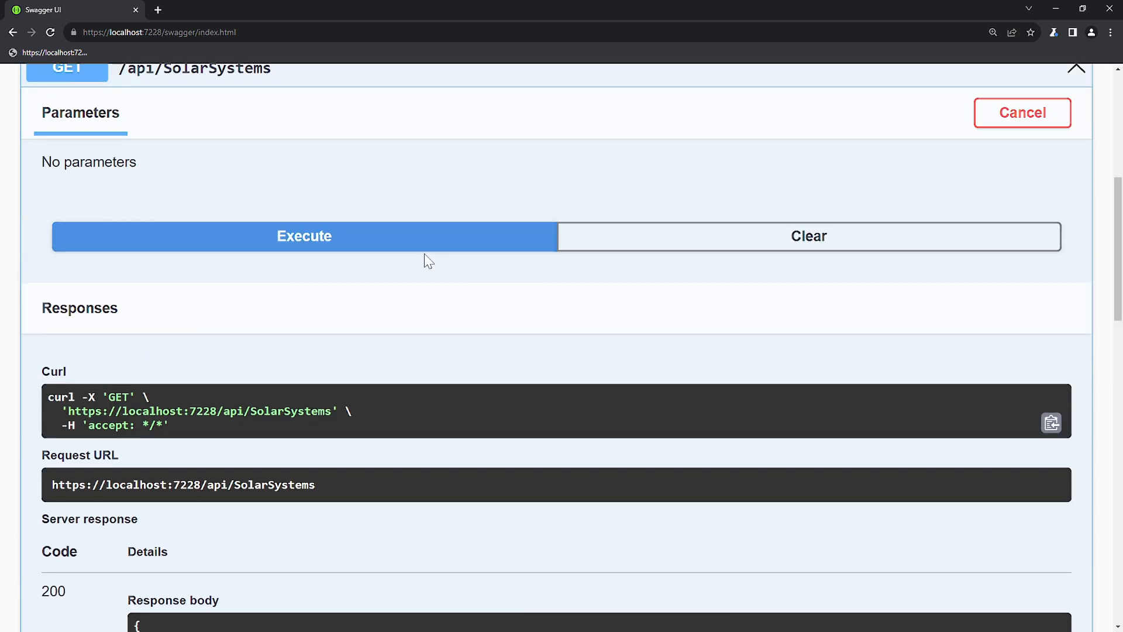
scroll("down", 3)
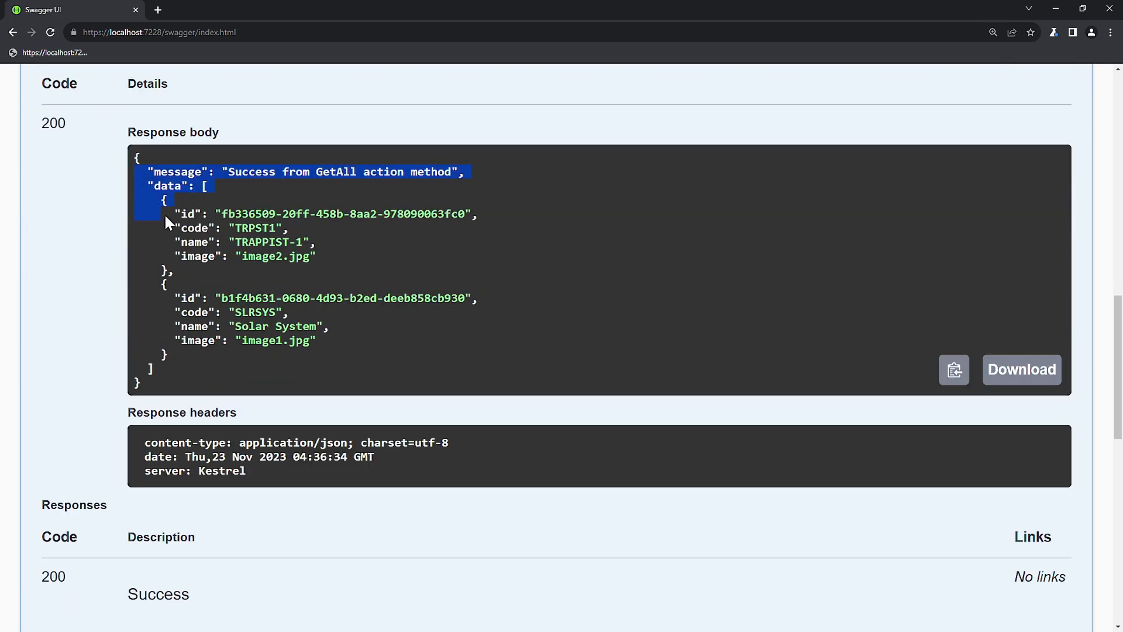
left_click(379, 365)
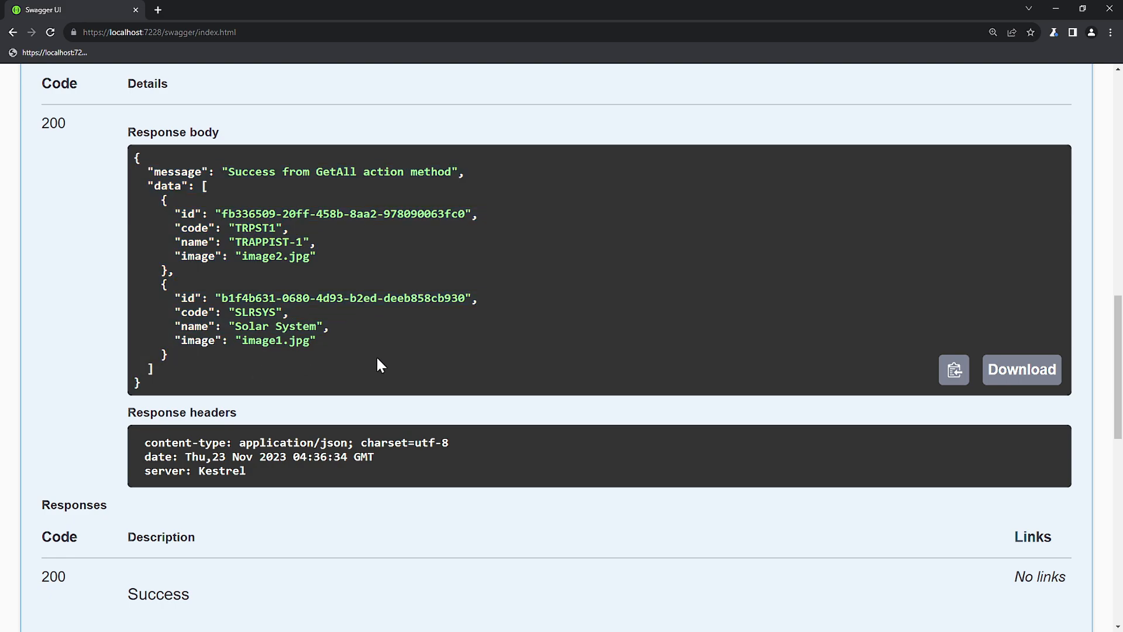